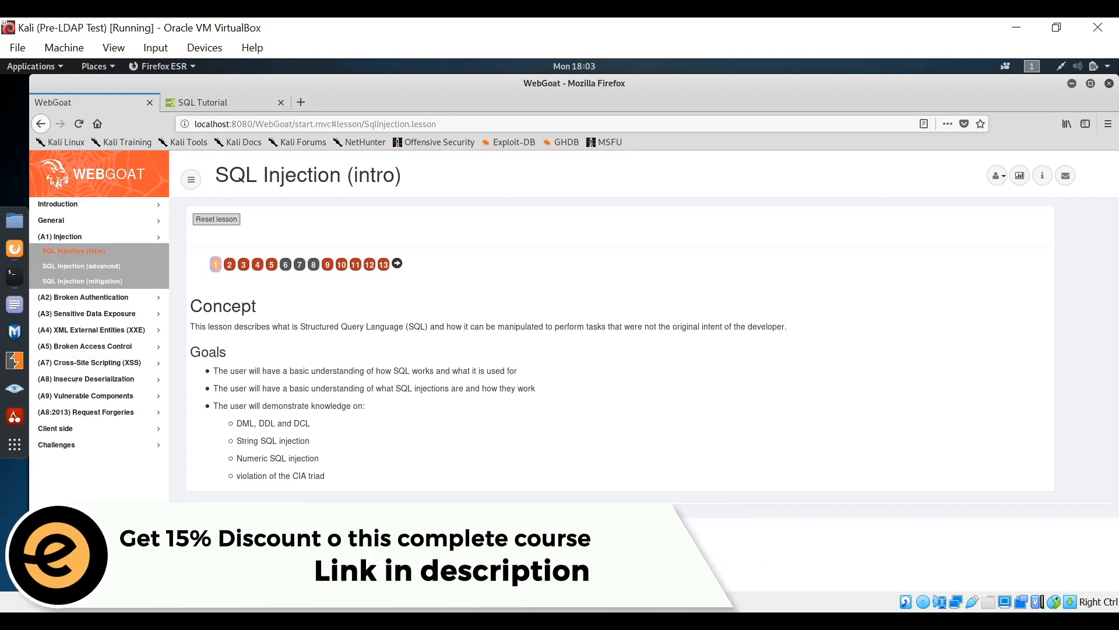
Step: Advance the SQL Injection (intro) lesson to page 2, "What is SQL?", with the employees table
{"action": "left_click", "coordinate": [214, 264]}
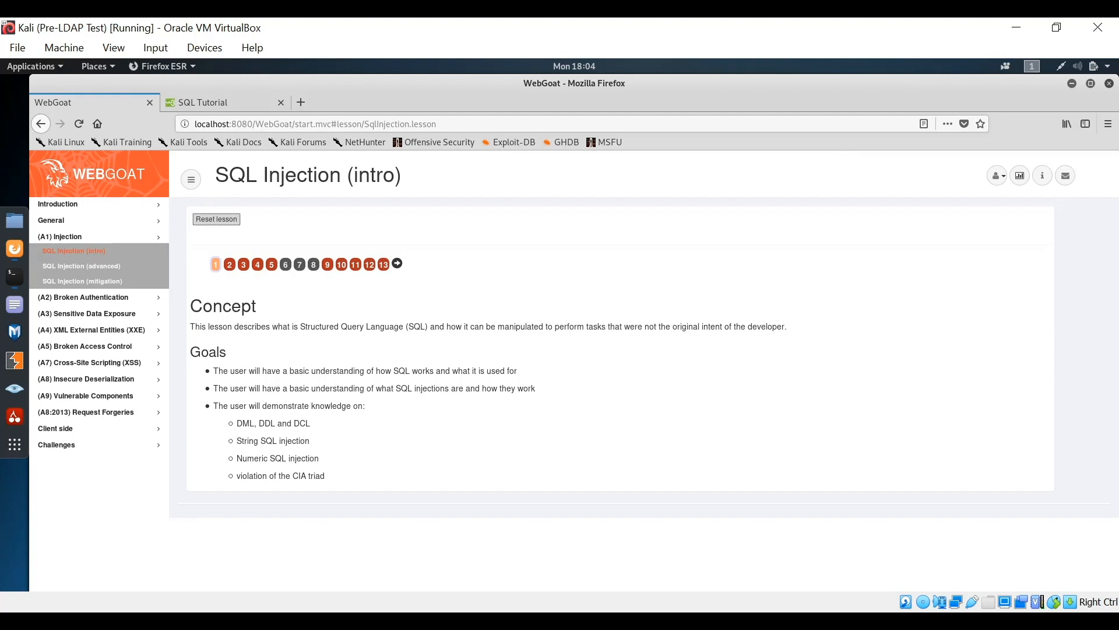
{"action": "left_click", "coordinate": [214, 263]}
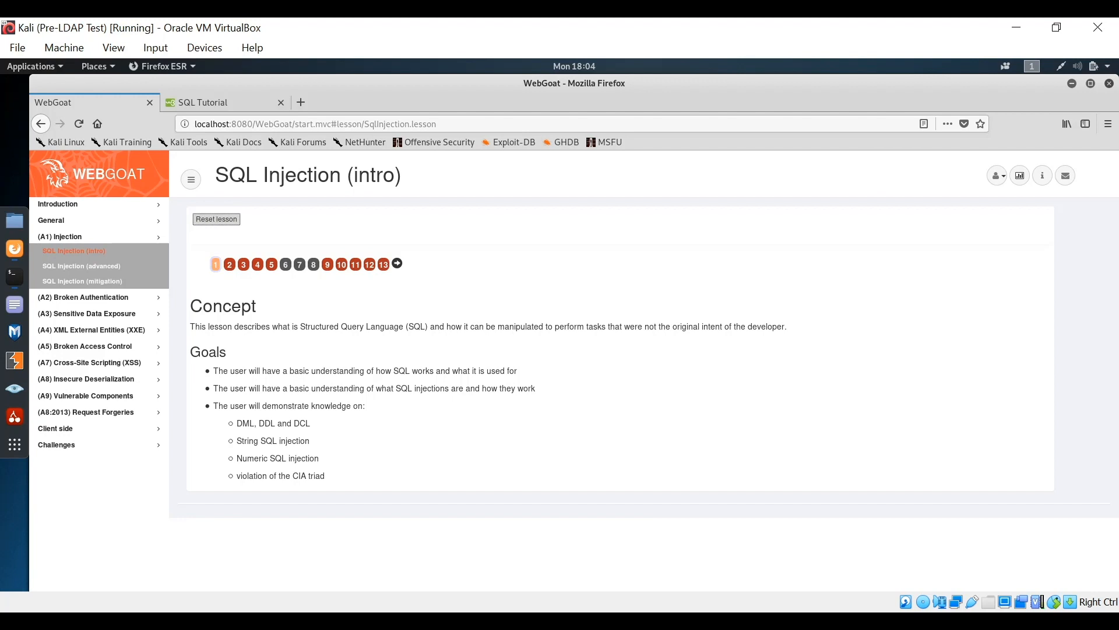
{"action": "left_click", "coordinate": [214, 264]}
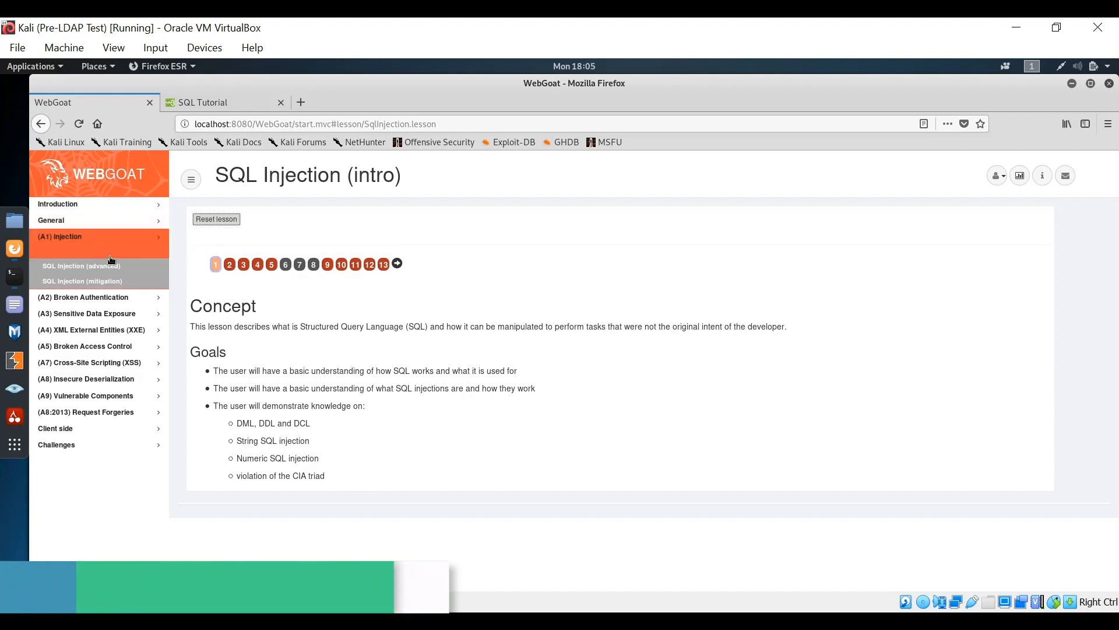
{"action": "left_click", "coordinate": [98, 236]}
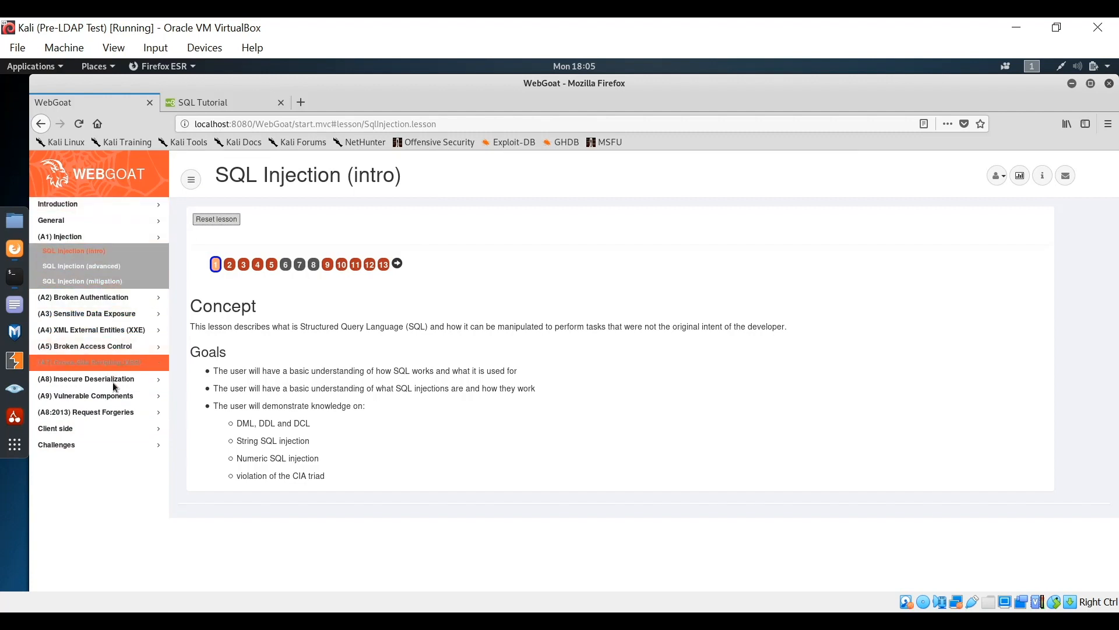
{"action": "mouse_move", "coordinate": [98, 411]}
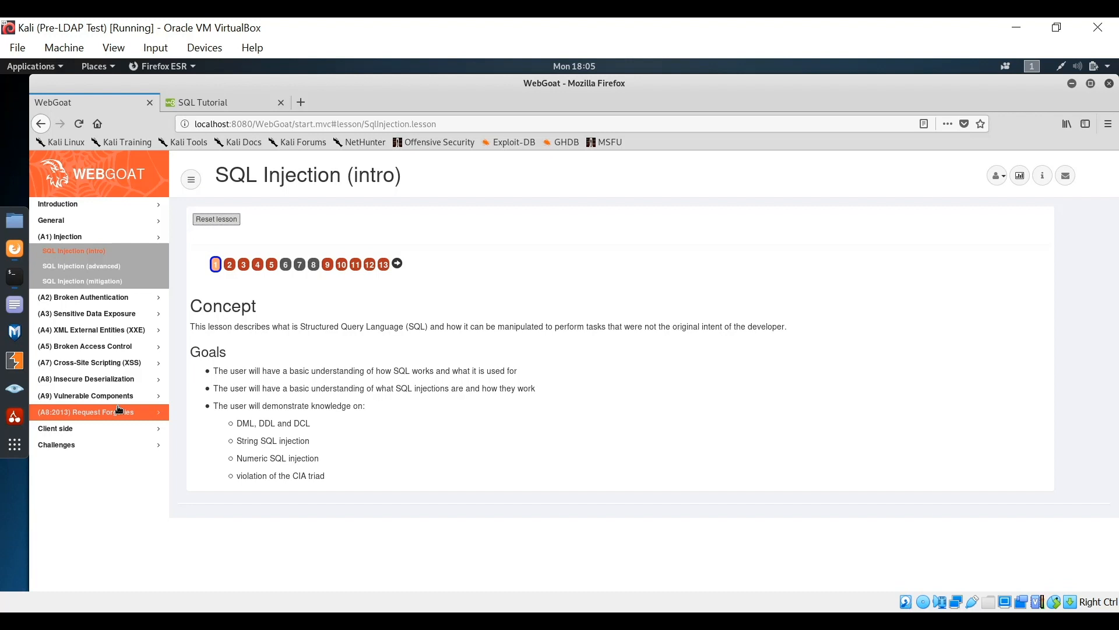
{"action": "mouse_move", "coordinate": [98, 290]}
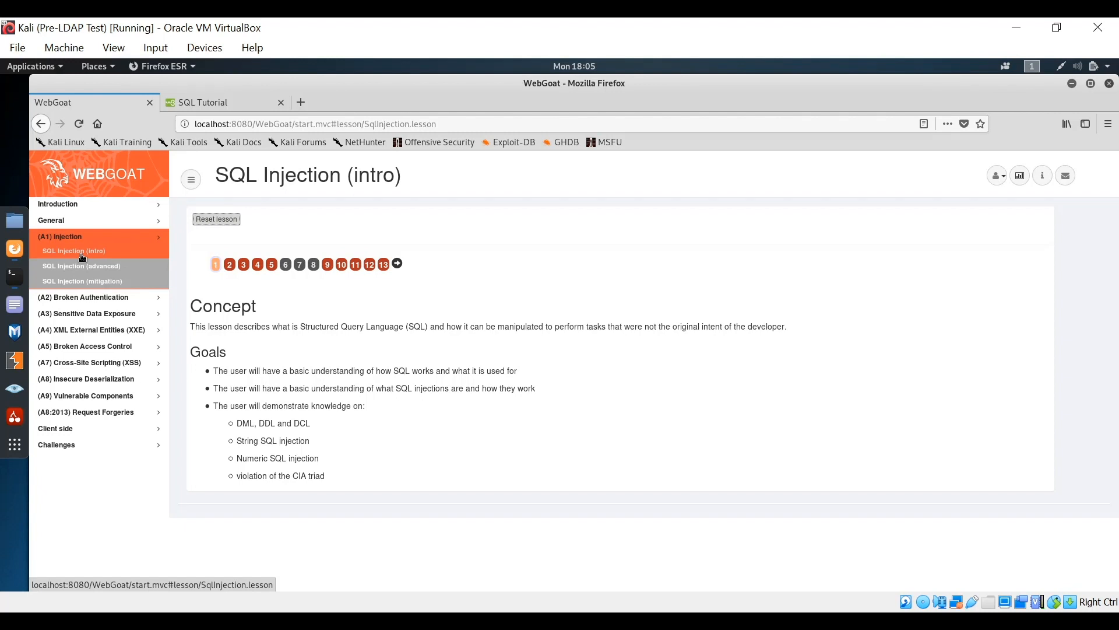
{"action": "left_click", "coordinate": [215, 264]}
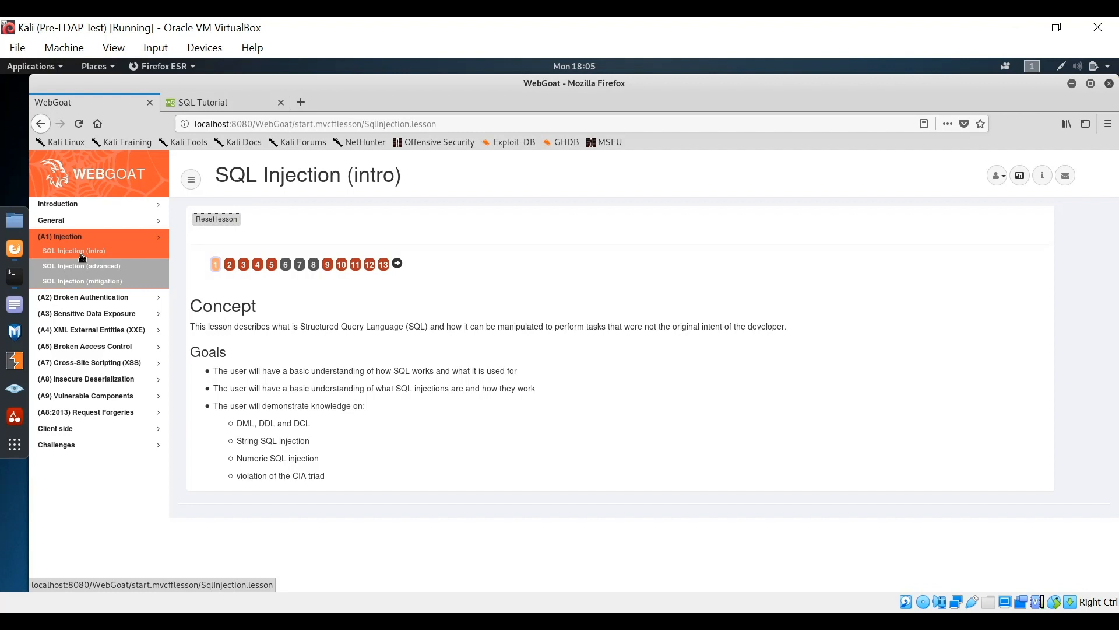
{"action": "left_click", "coordinate": [214, 264]}
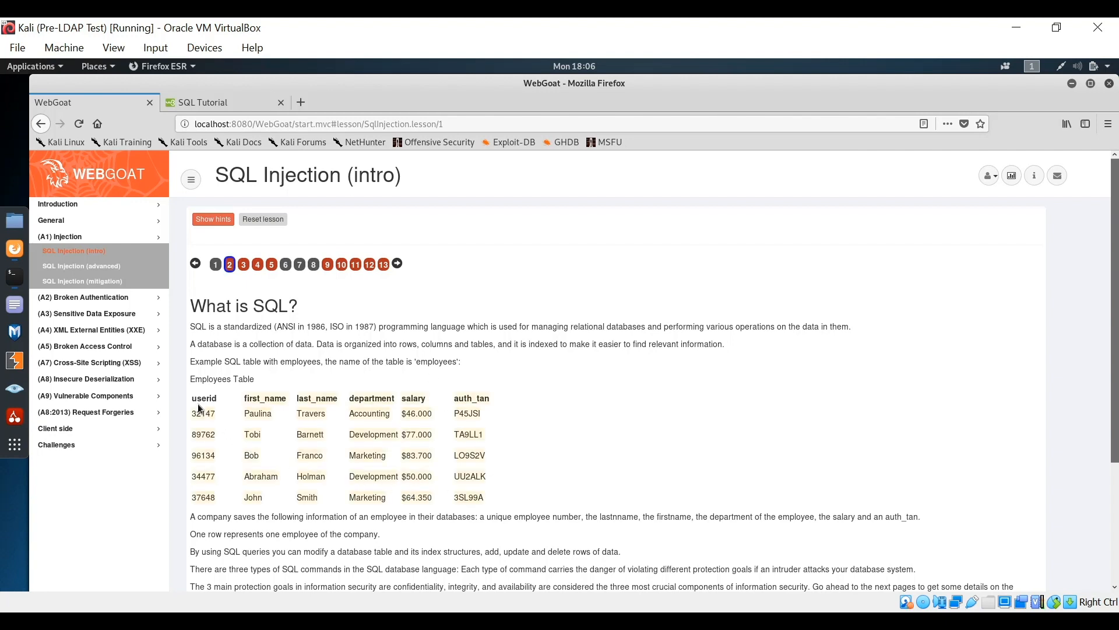
{"action": "mouse_move", "coordinate": [239, 412]}
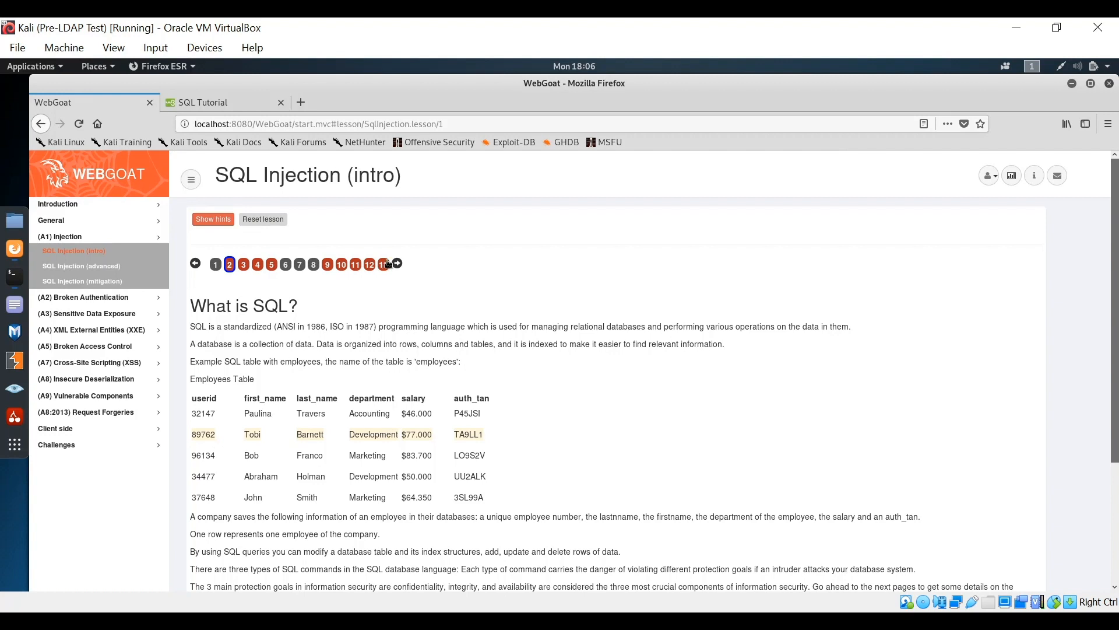
Step: Go to lesson page 3, Data Manipulation Language, and review its Tobi Barnett department exercise
{"action": "left_click", "coordinate": [397, 263]}
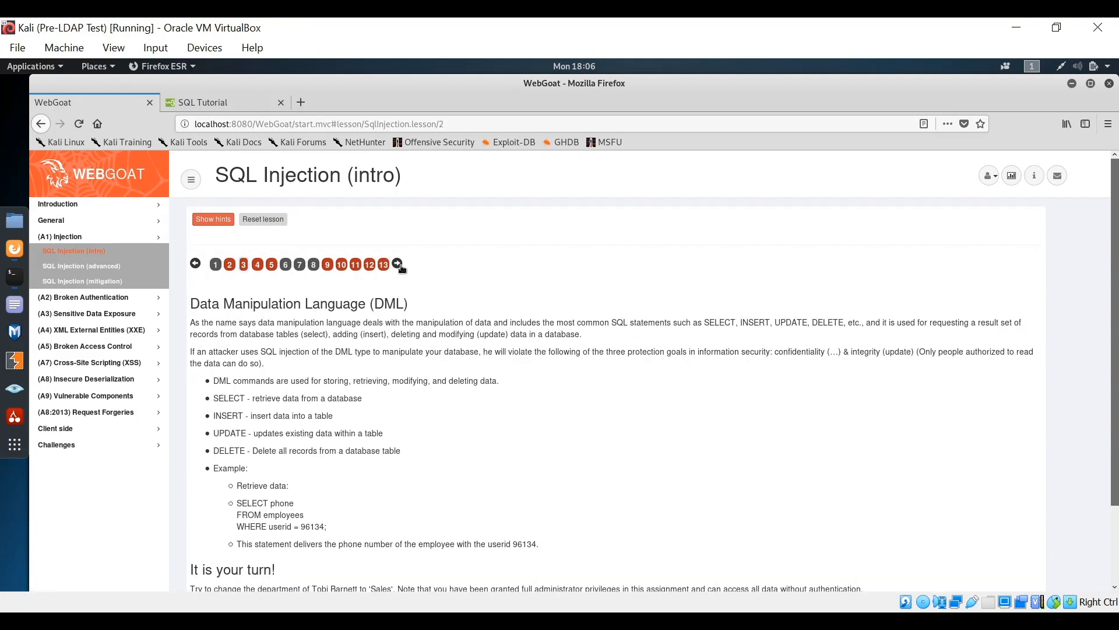
{"action": "left_click", "coordinate": [242, 265]}
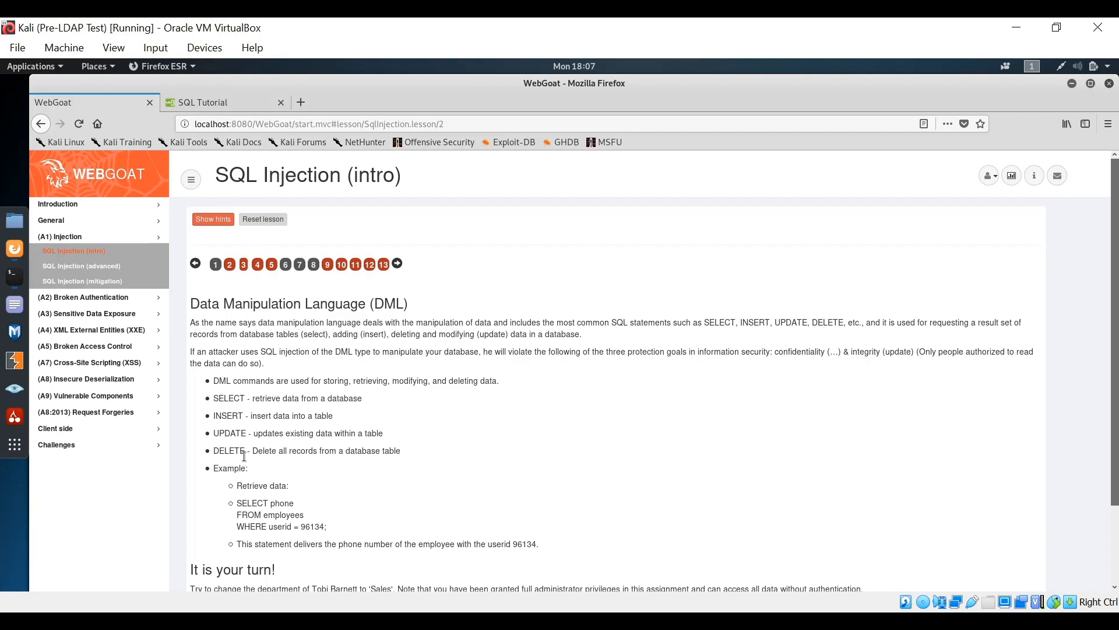
{"action": "scroll", "scroll_direction": "down", "scroll_amount": 3}
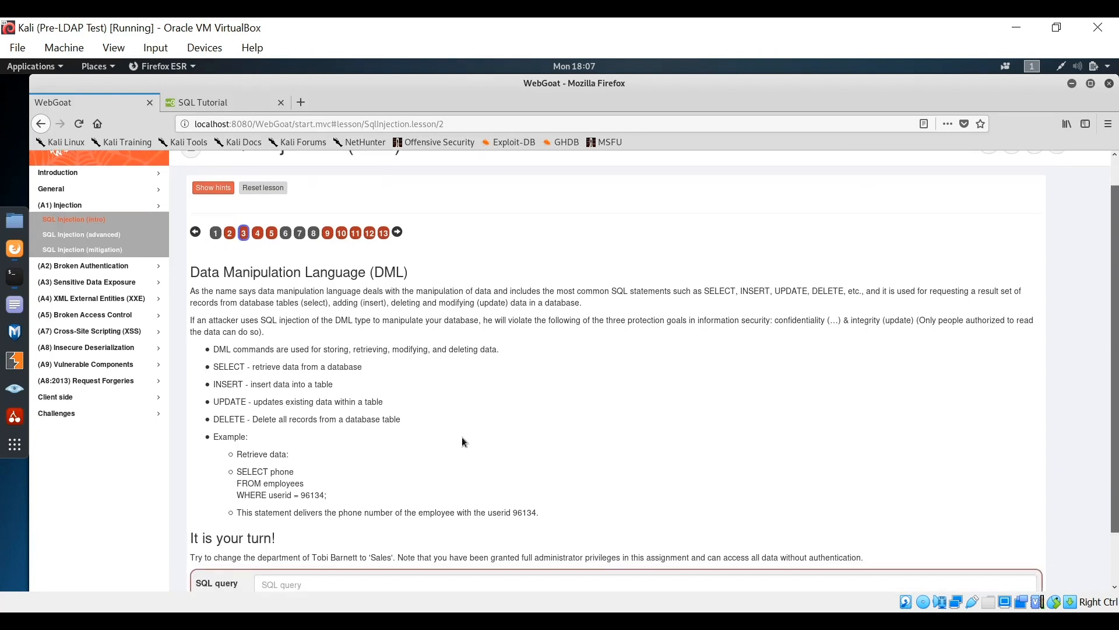
{"action": "scroll", "scroll_direction": "down", "scroll_amount": 3}
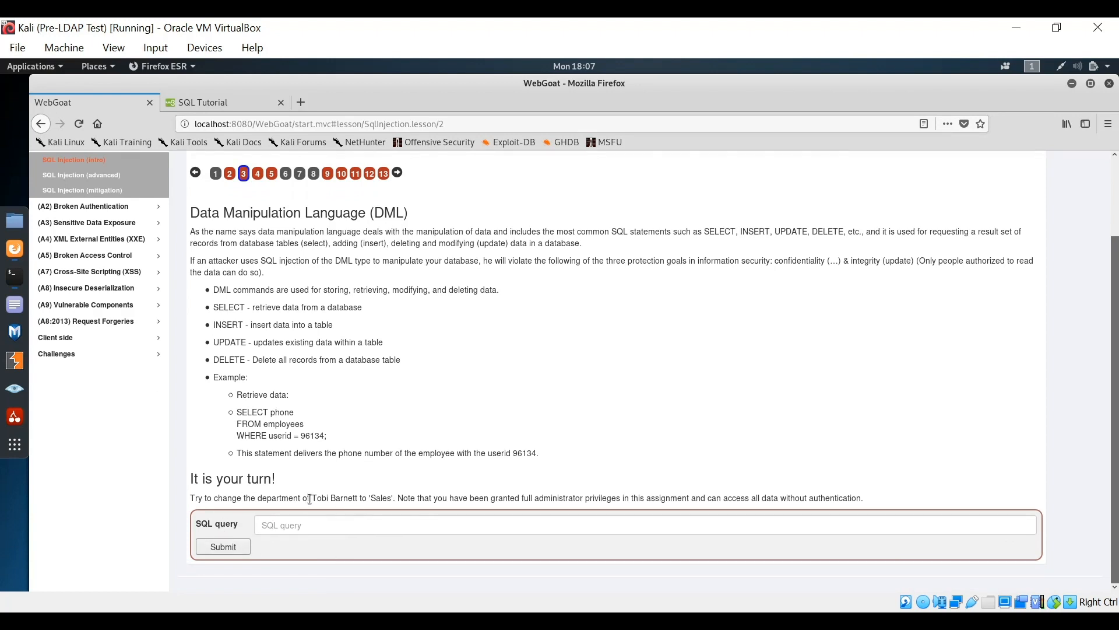
{"action": "mouse_move", "coordinate": [485, 419]}
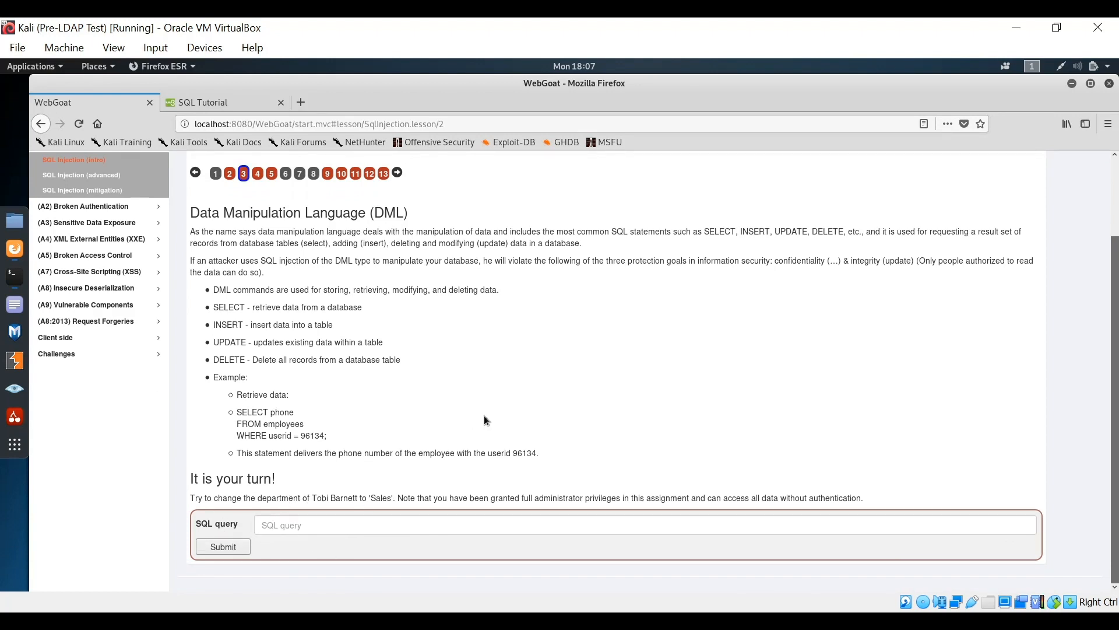
{"action": "scroll", "scroll_direction": "up", "scroll_amount": 3}
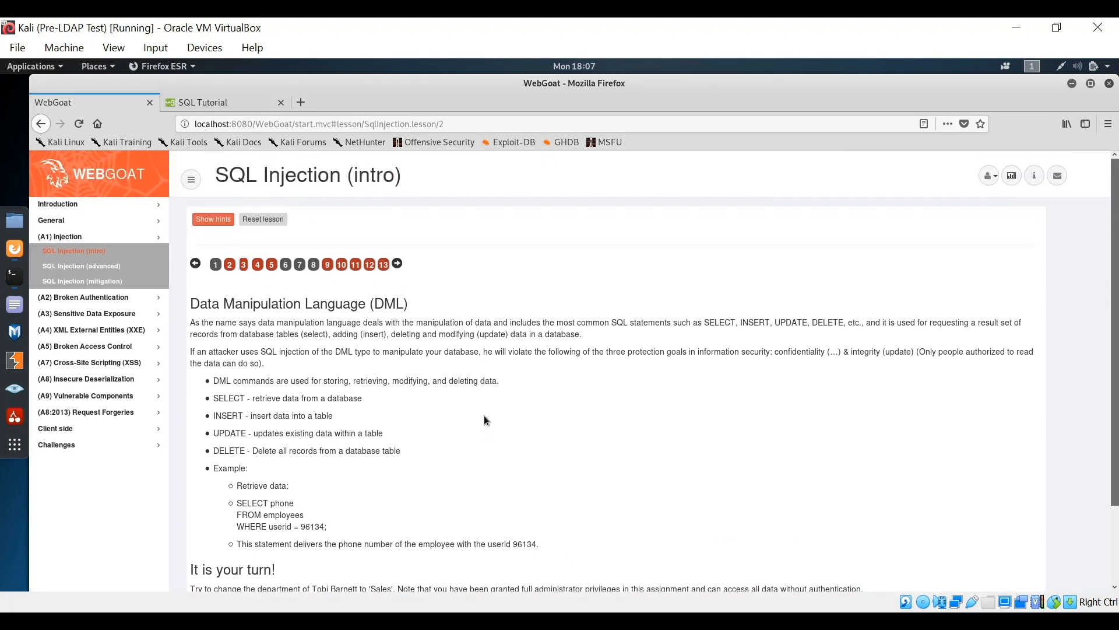
{"action": "left_click", "coordinate": [242, 265]}
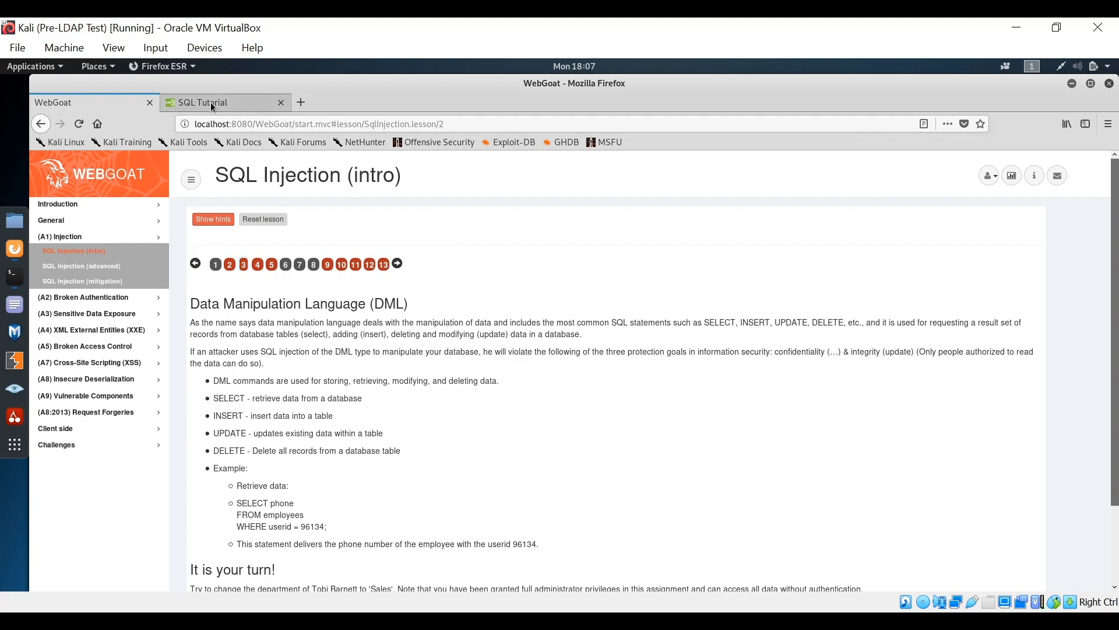
Step: Switch Firefox to the w3schools SQL Tutorial tab and scan down the page
{"action": "left_click", "coordinate": [200, 102]}
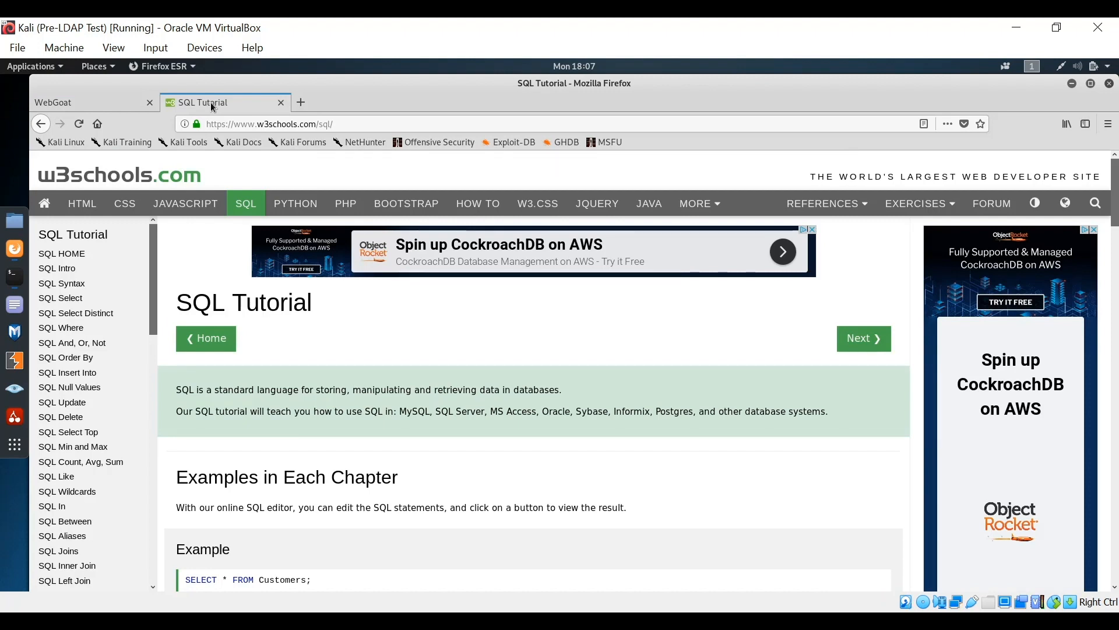
{"action": "mouse_move", "coordinate": [603, 465]}
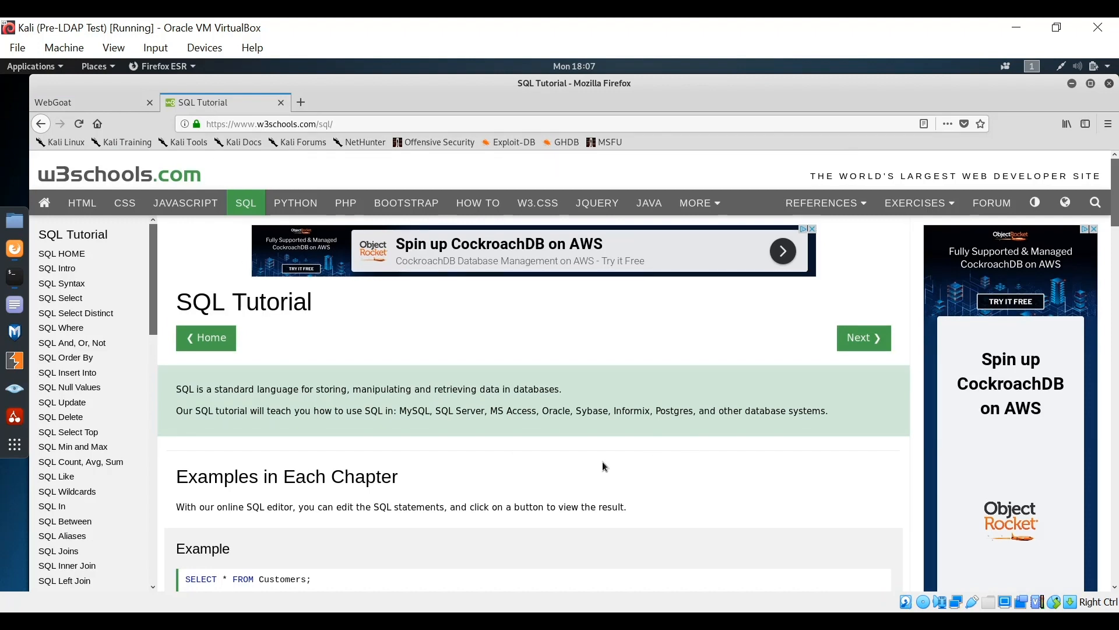
{"action": "scroll", "scroll_direction": "down", "scroll_amount": 3}
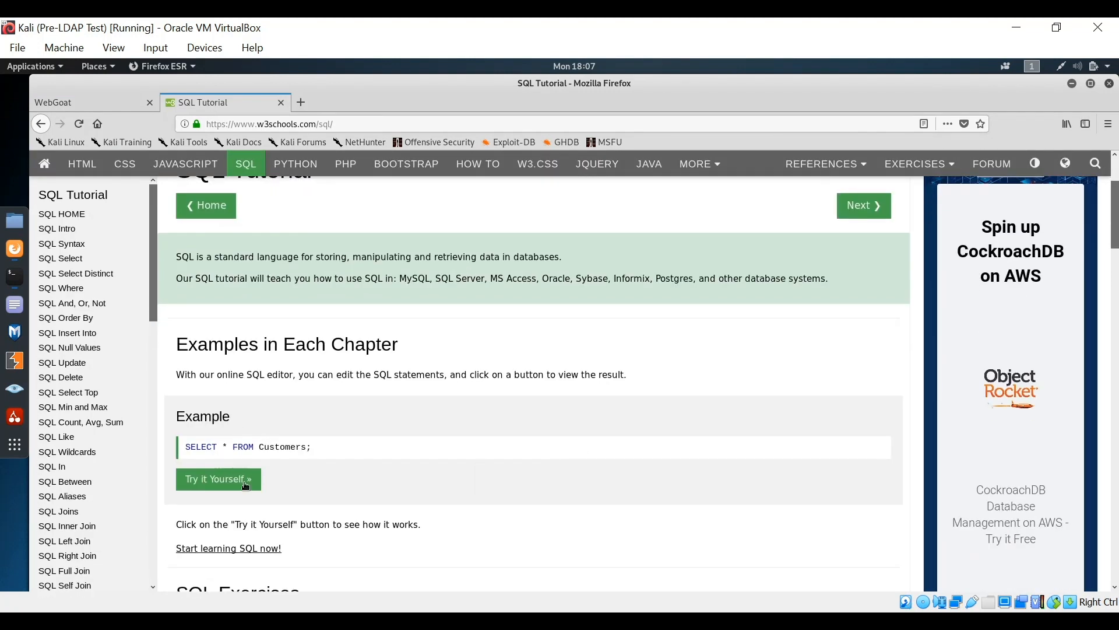
{"action": "scroll", "scroll_direction": "down", "scroll_amount": 3}
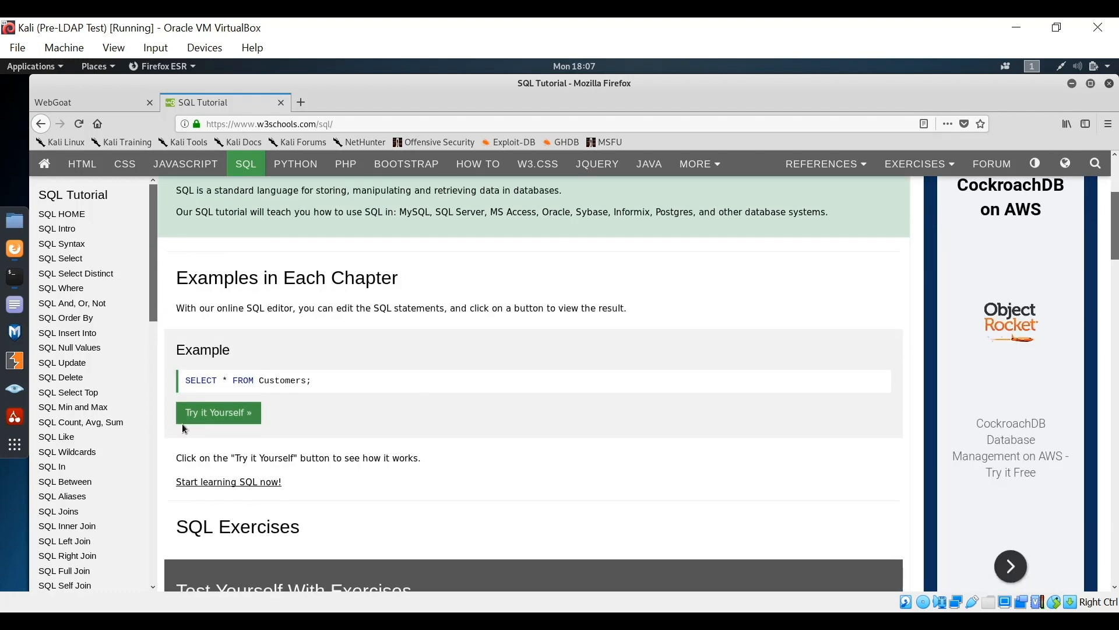
{"action": "mouse_move", "coordinate": [484, 381]}
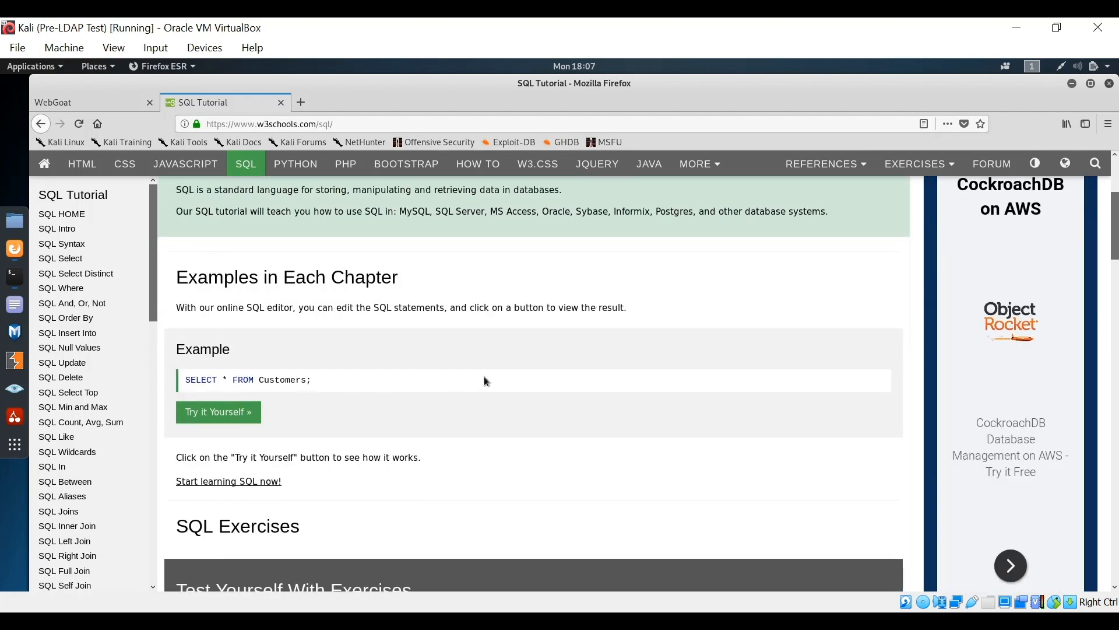
{"action": "scroll", "scroll_direction": "down", "scroll_amount": 3}
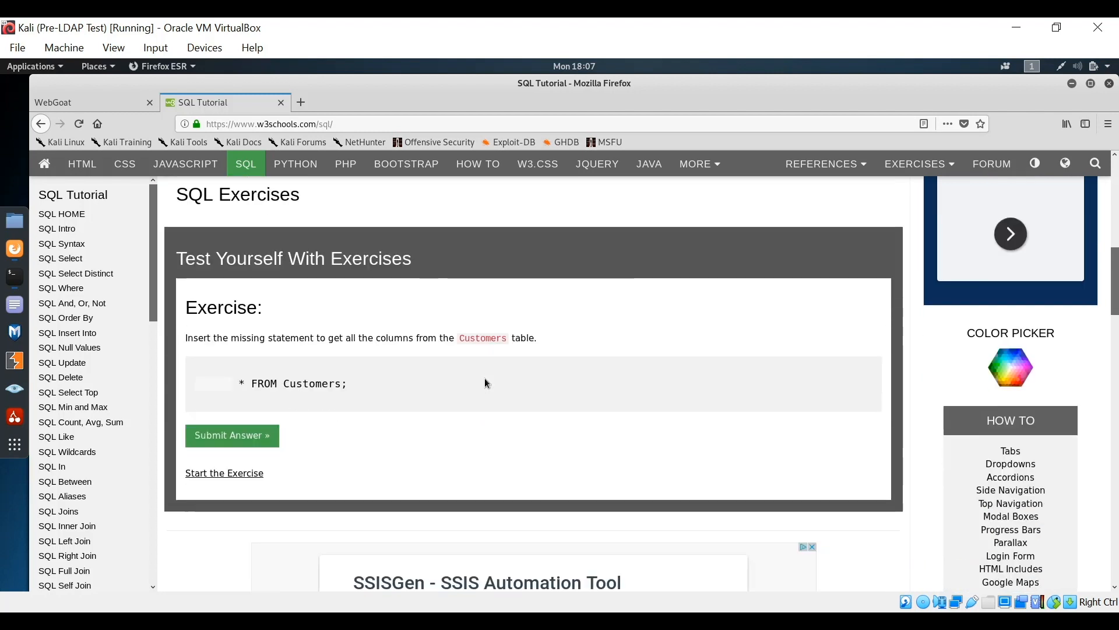
{"action": "mouse_move", "coordinate": [507, 376]}
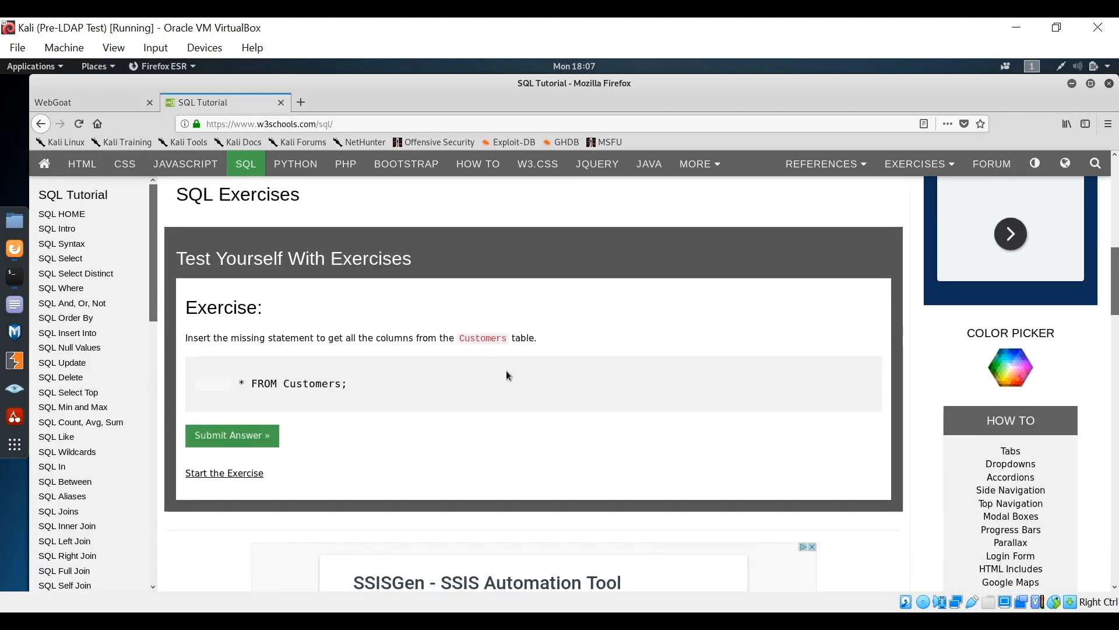
{"action": "scroll", "scroll_direction": "up", "scroll_amount": 3}
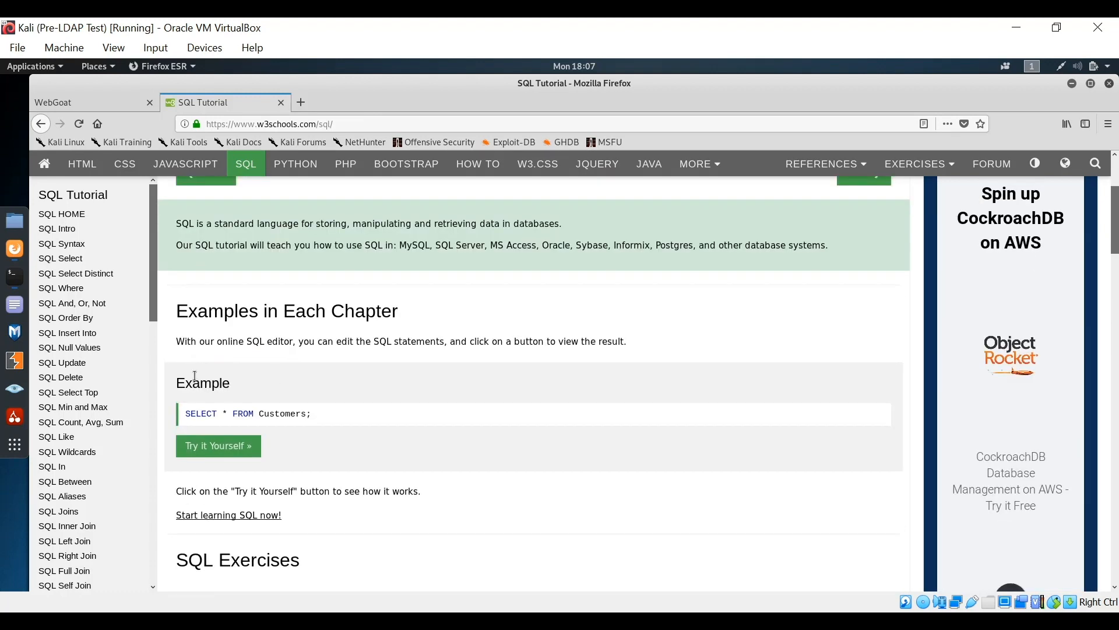
{"action": "mouse_move", "coordinate": [71, 303]}
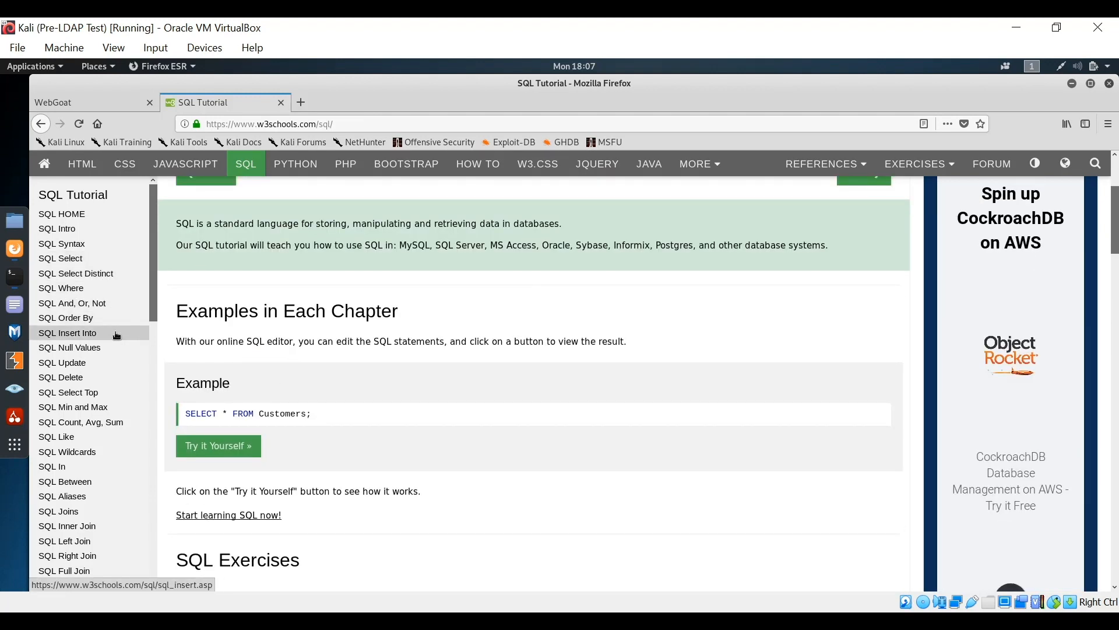
Step: Show the w3schools SQL UPDATE Statement reference page from the sidebar
{"action": "left_click", "coordinate": [62, 361]}
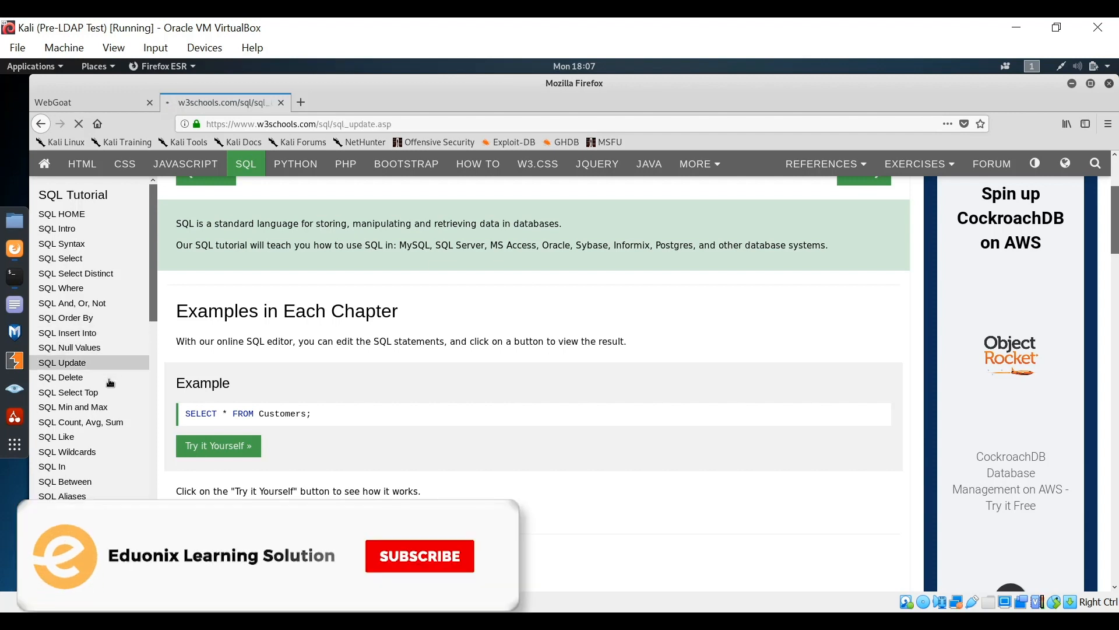
{"action": "left_click", "coordinate": [62, 361]}
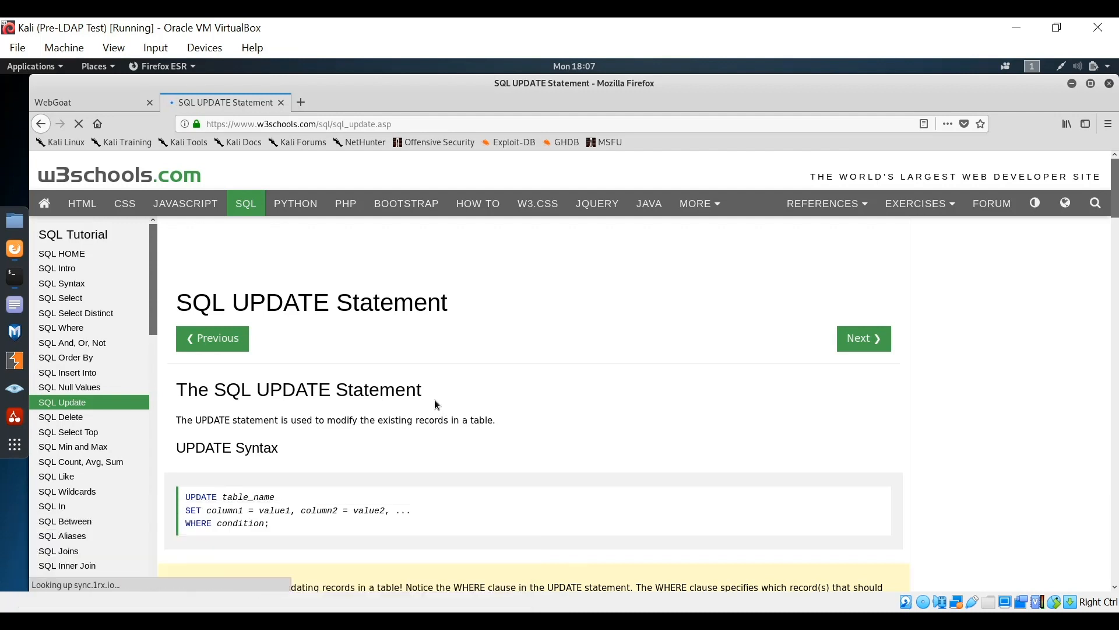
{"action": "mouse_move", "coordinate": [269, 363]}
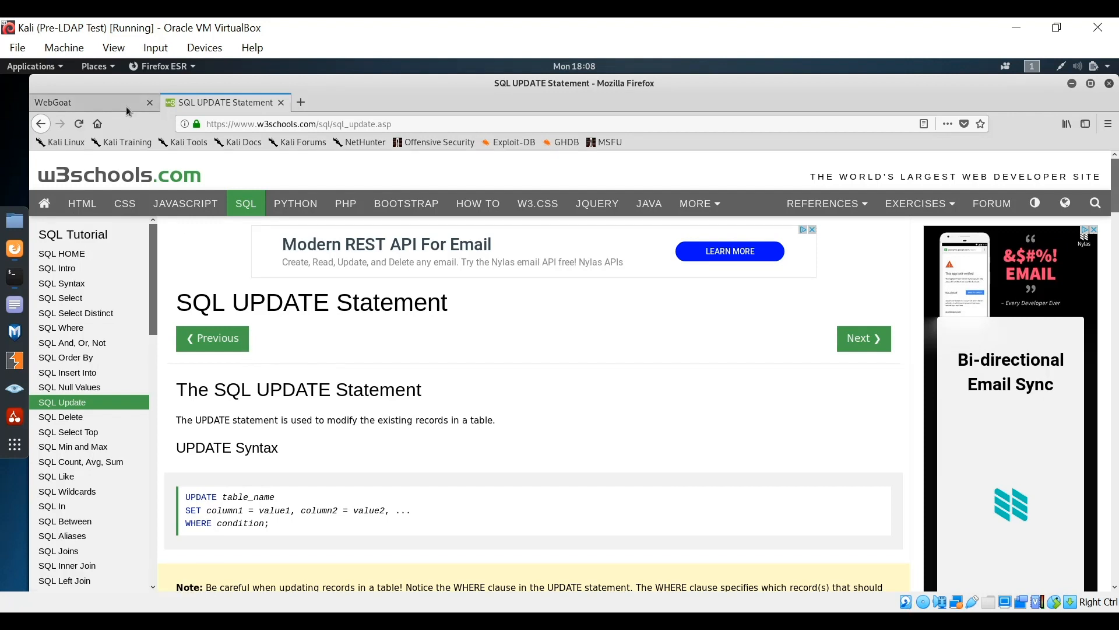
Step: Return to WebGoat and advance through lesson pages 4 and 5 to the Data Control Language page
{"action": "left_click", "coordinate": [51, 103]}
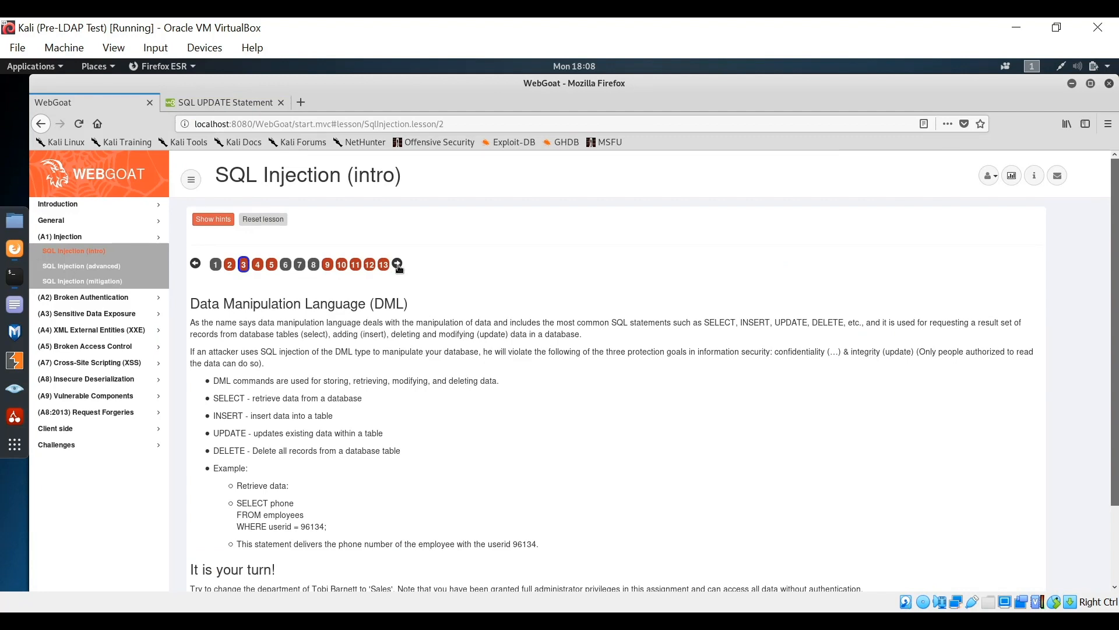
{"action": "left_click", "coordinate": [396, 264]}
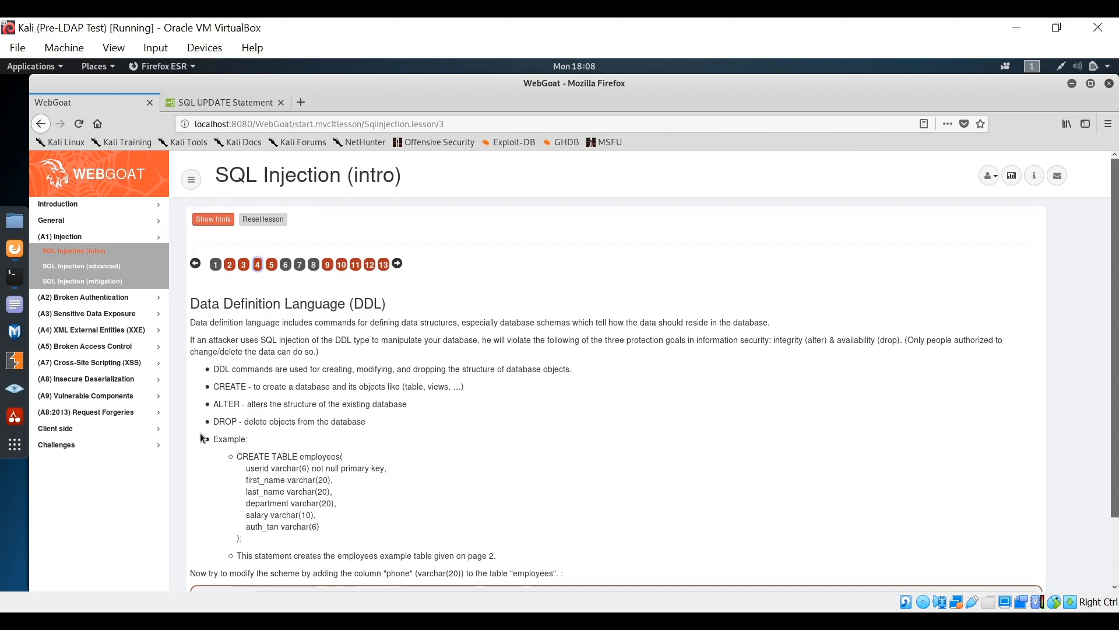
{"action": "left_click", "coordinate": [396, 265]}
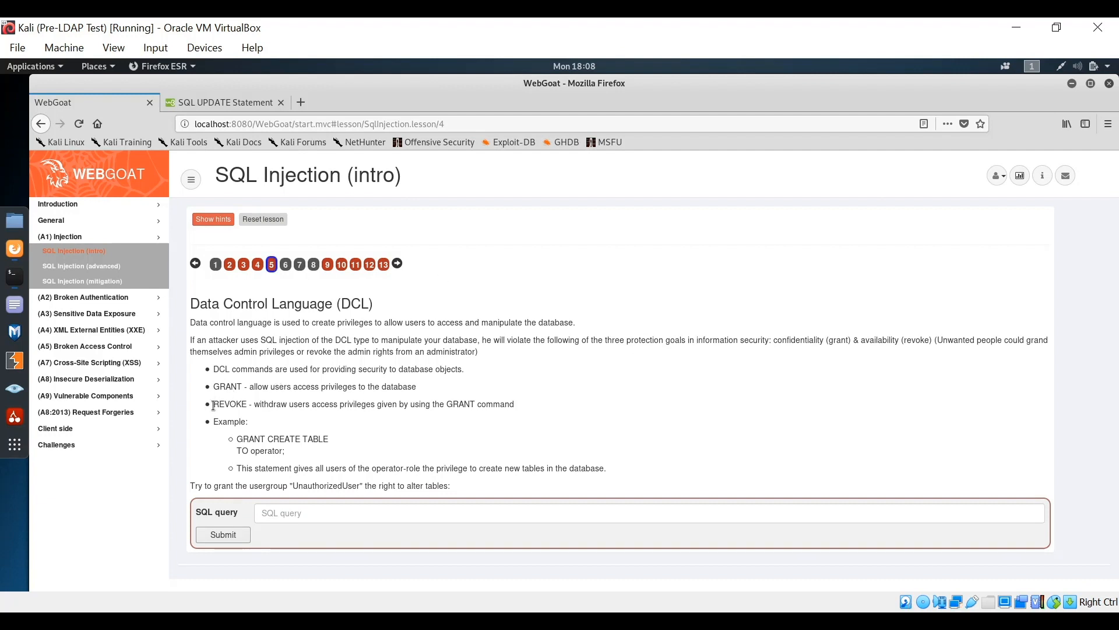
{"action": "mouse_move", "coordinate": [237, 415]}
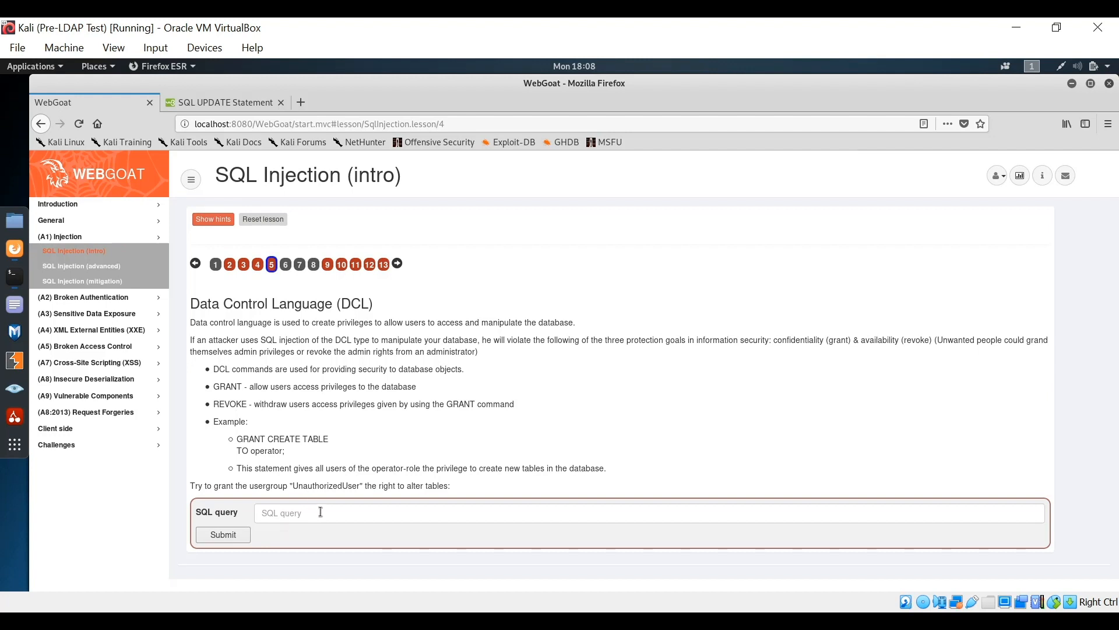
{"action": "mouse_move", "coordinate": [405, 259]}
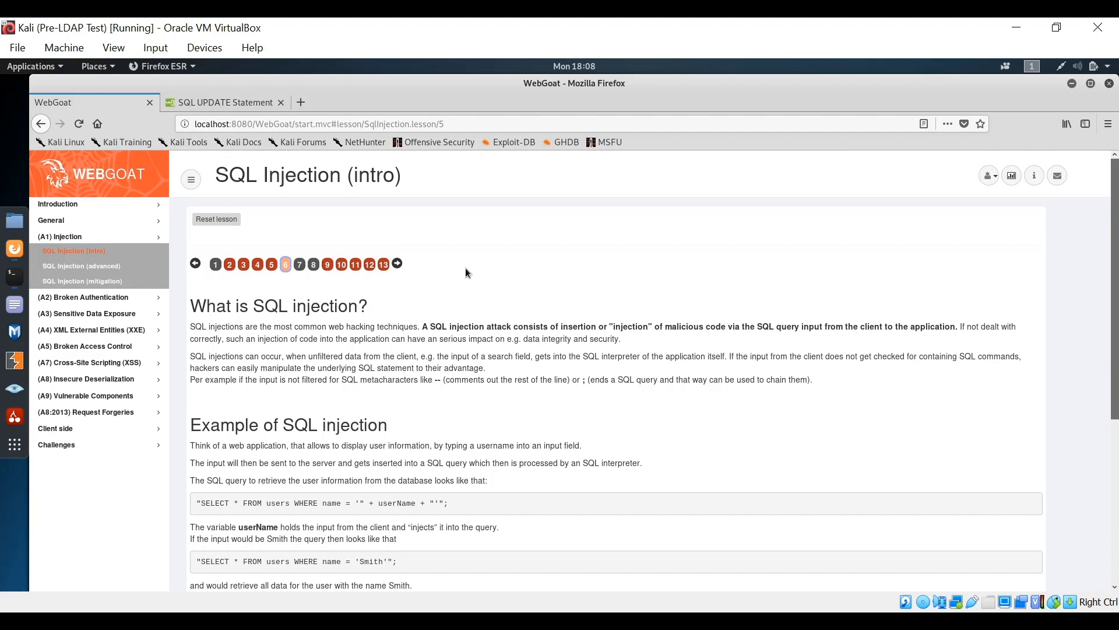
{"action": "left_click", "coordinate": [285, 265]}
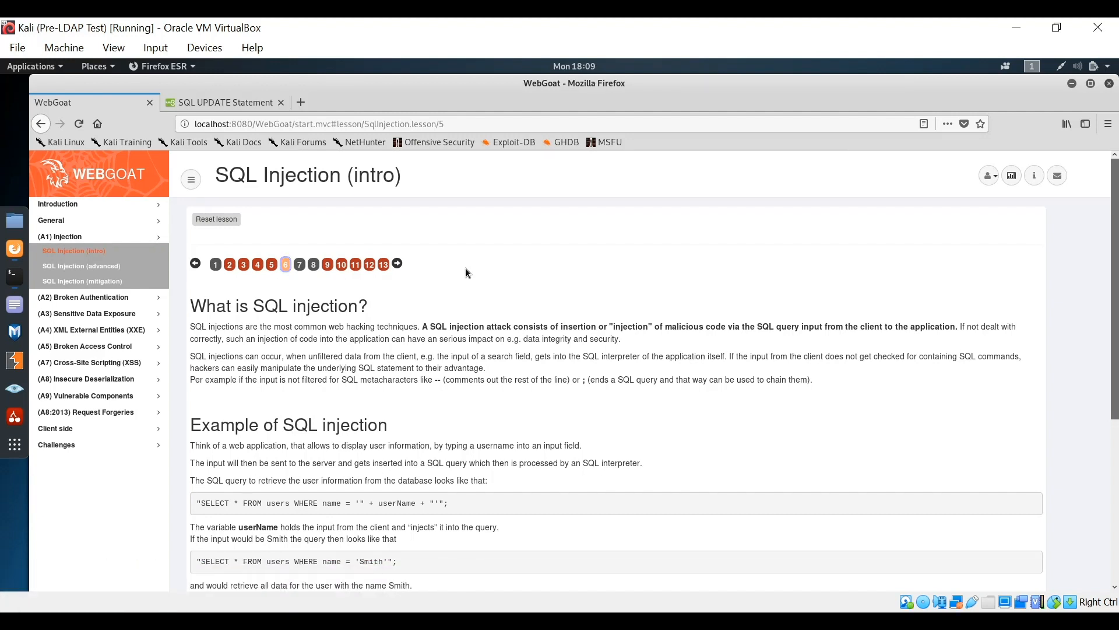
{"action": "left_click", "coordinate": [284, 265]}
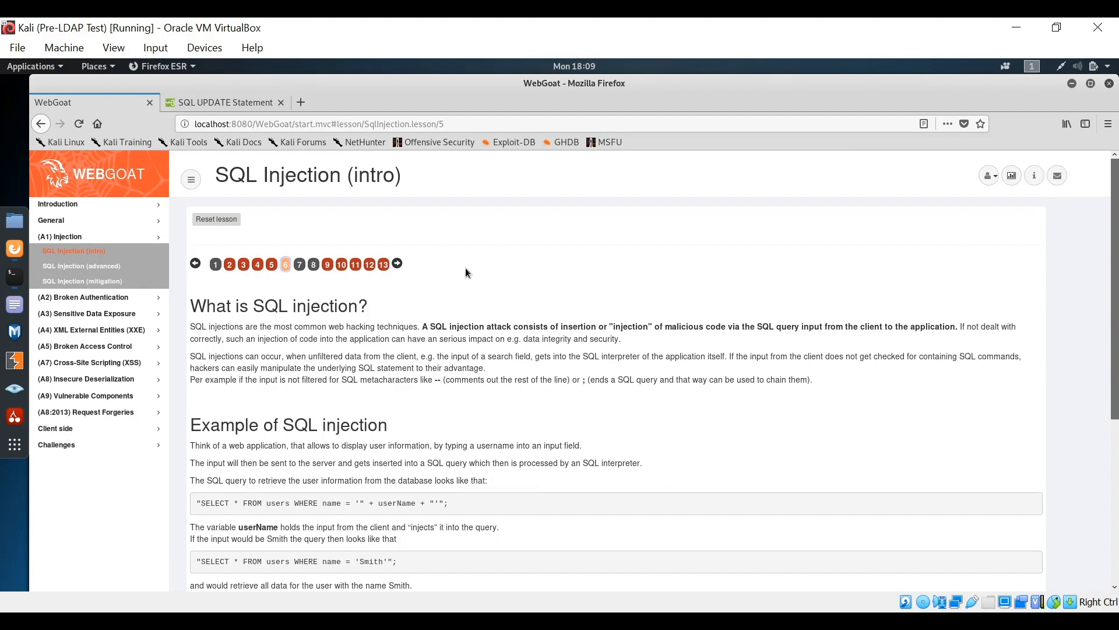
{"action": "scroll", "scroll_direction": "down", "scroll_amount": 3}
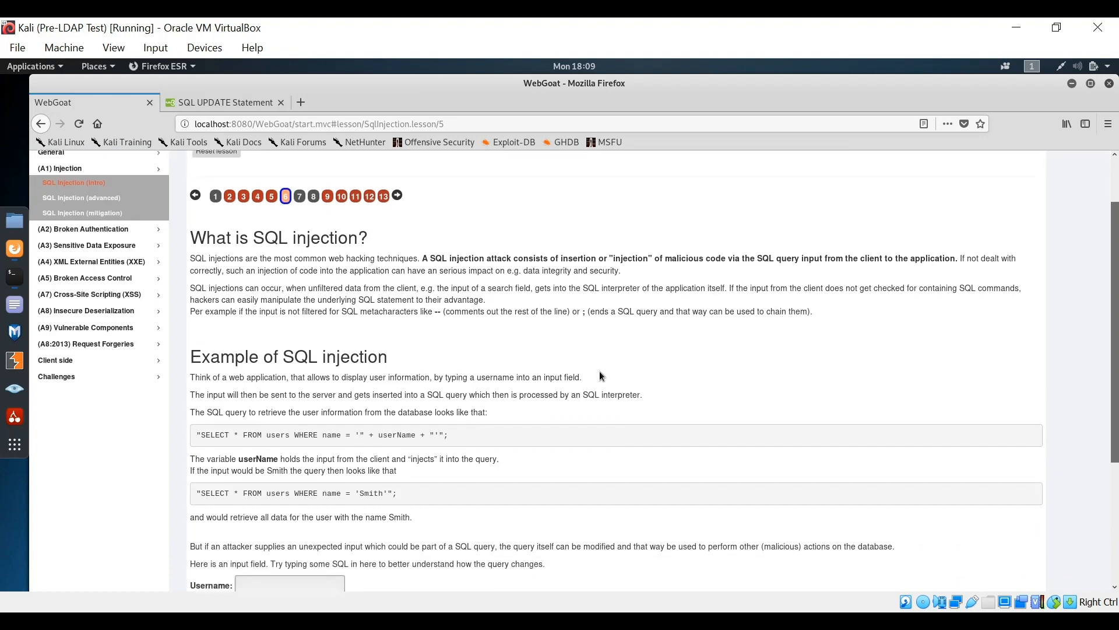
{"action": "scroll", "scroll_direction": "down", "scroll_amount": 3}
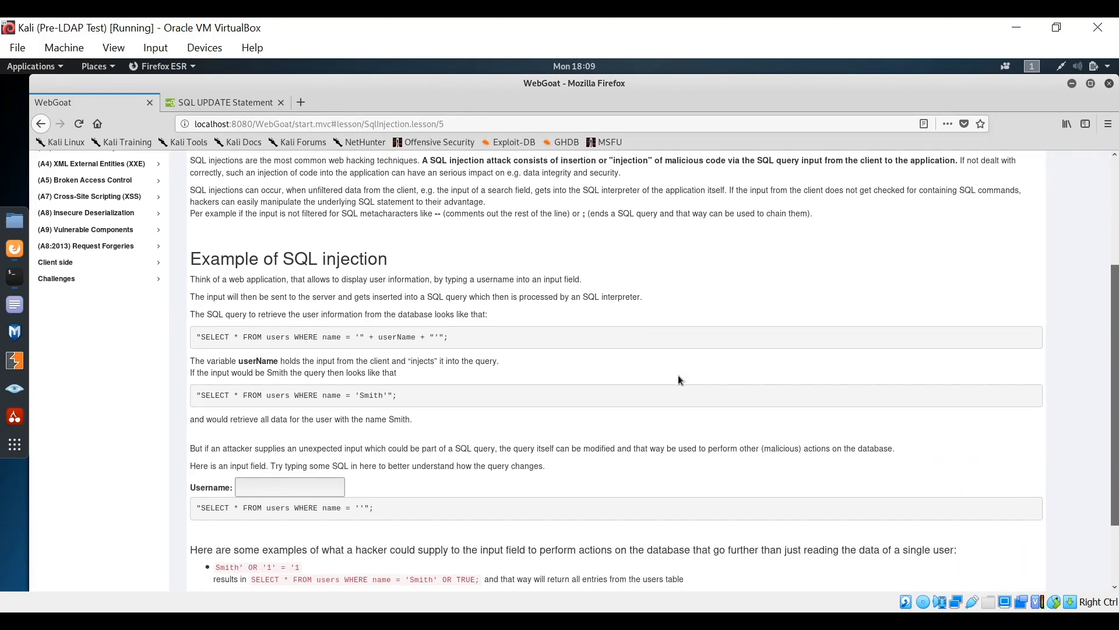
{"action": "mouse_move", "coordinate": [325, 201]}
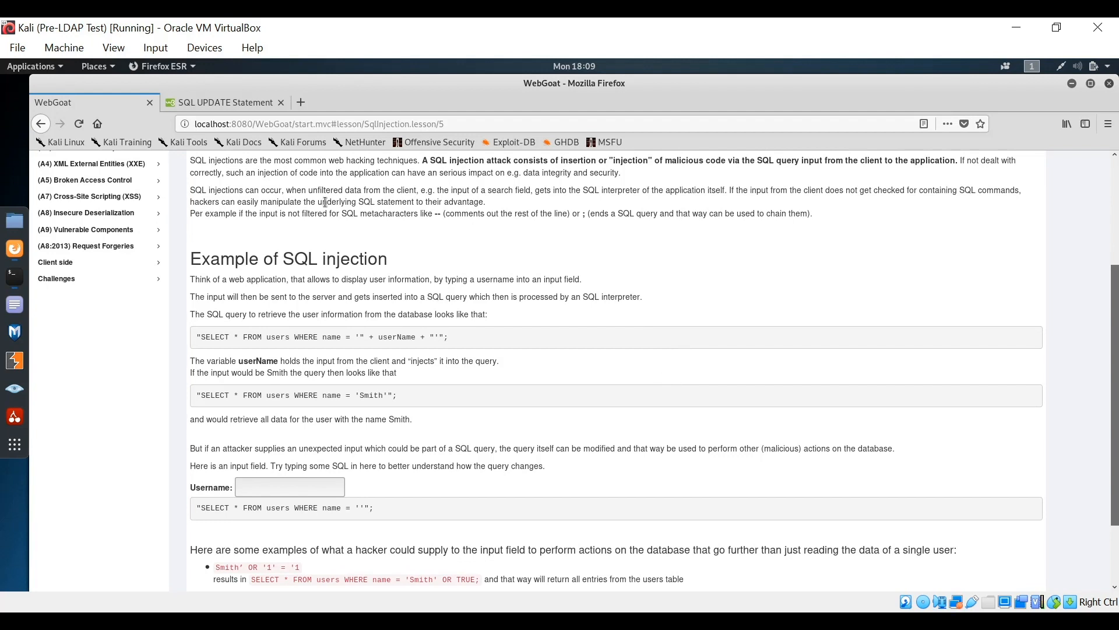
{"action": "mouse_move", "coordinate": [370, 352]}
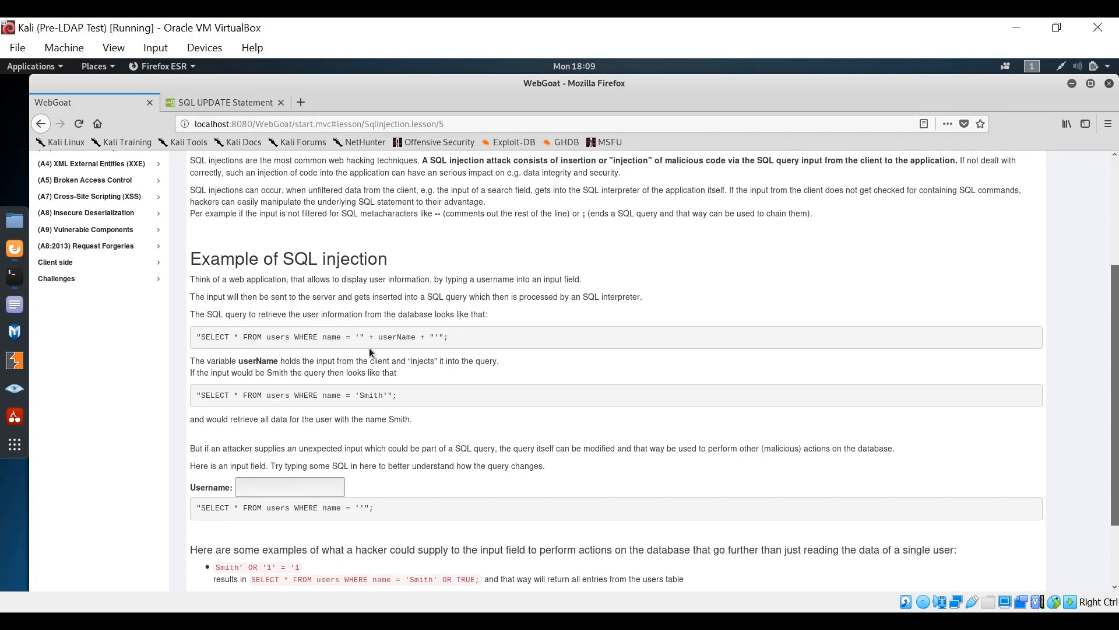
{"action": "mouse_move", "coordinate": [440, 347]}
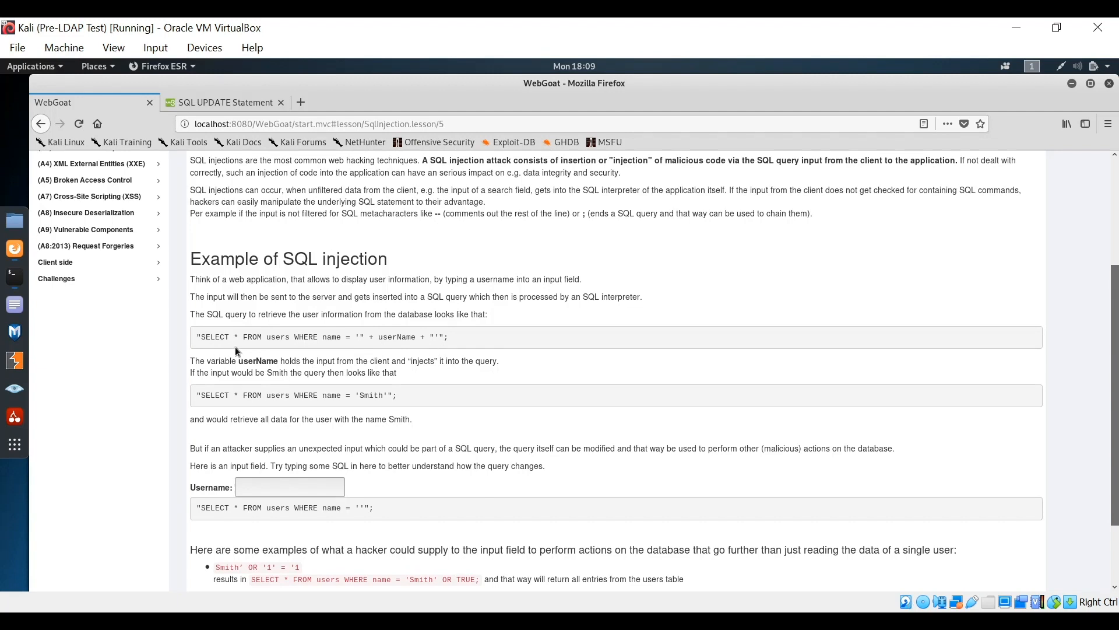
{"action": "mouse_move", "coordinate": [300, 353]}
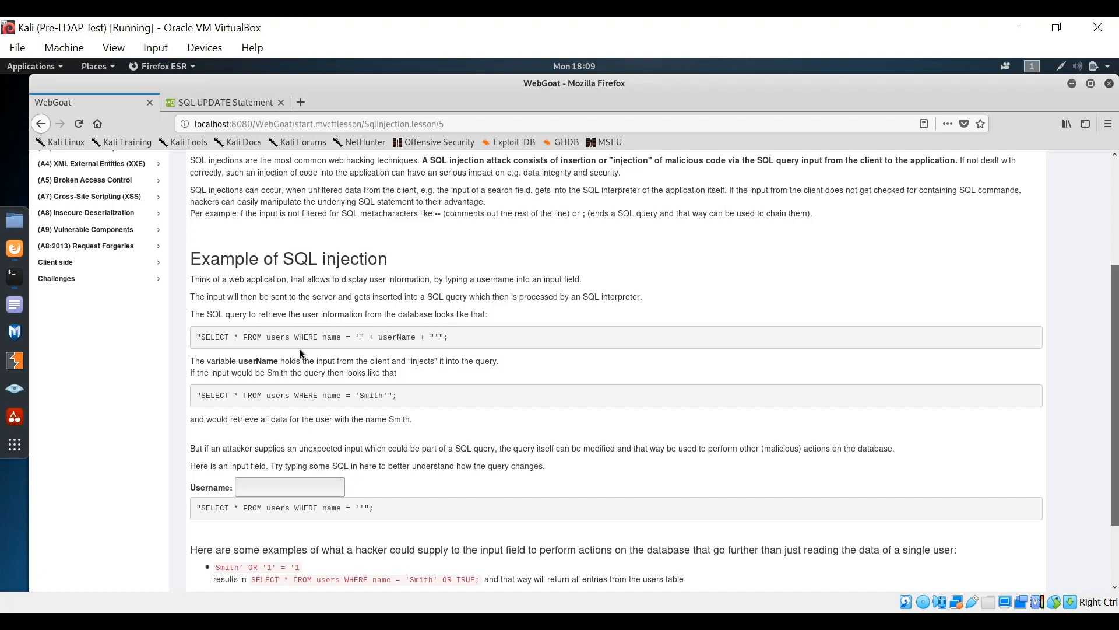
{"action": "mouse_move", "coordinate": [416, 347]}
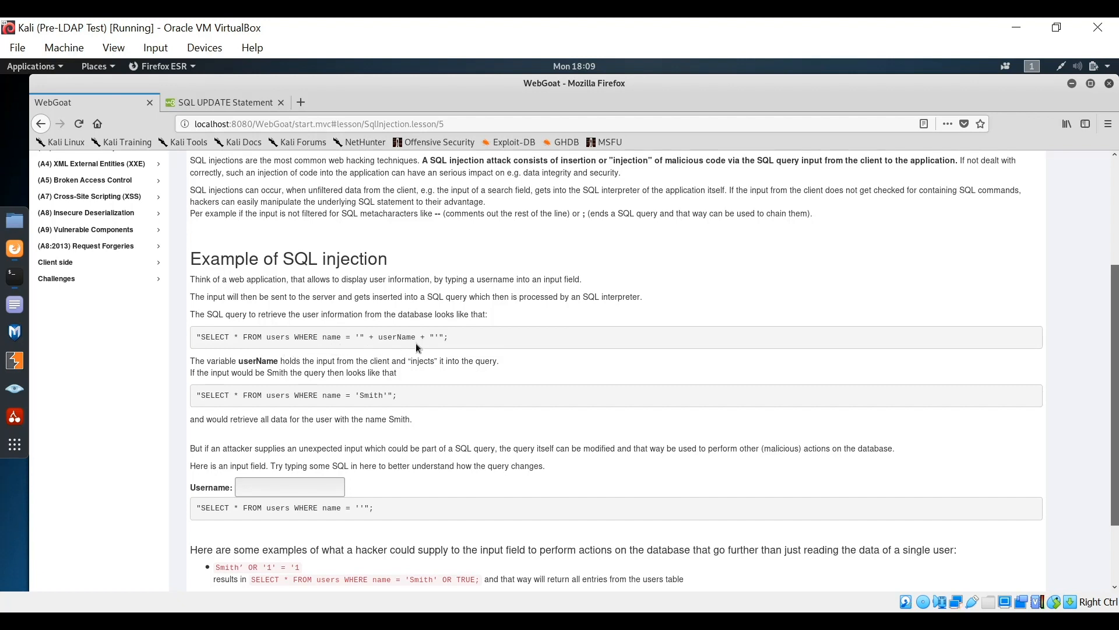
{"action": "mouse_move", "coordinate": [383, 340]}
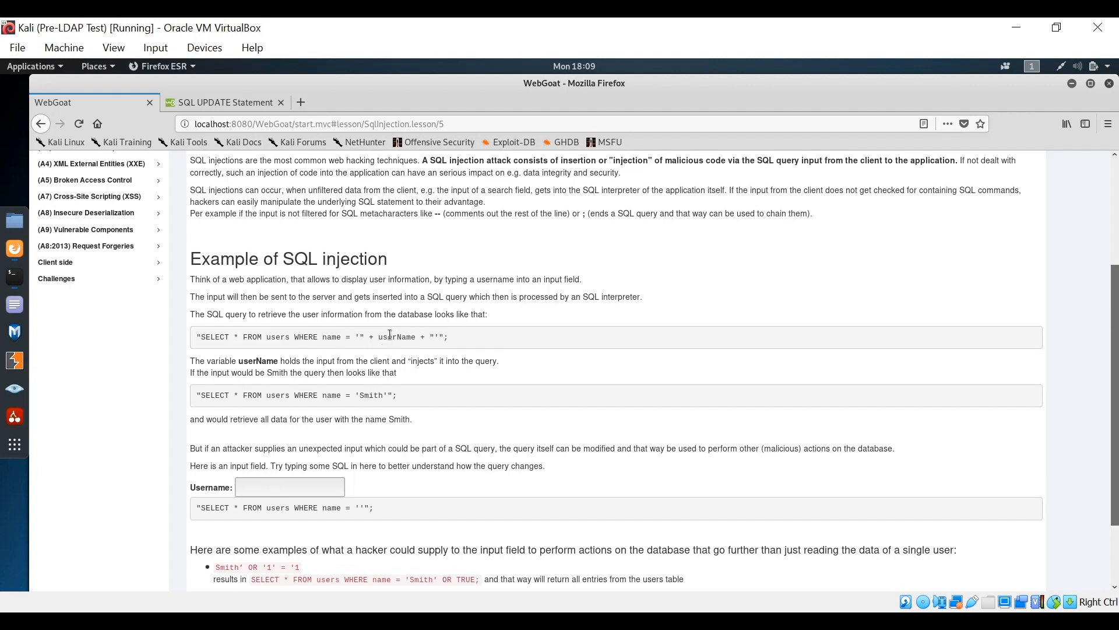
{"action": "mouse_move", "coordinate": [371, 346]}
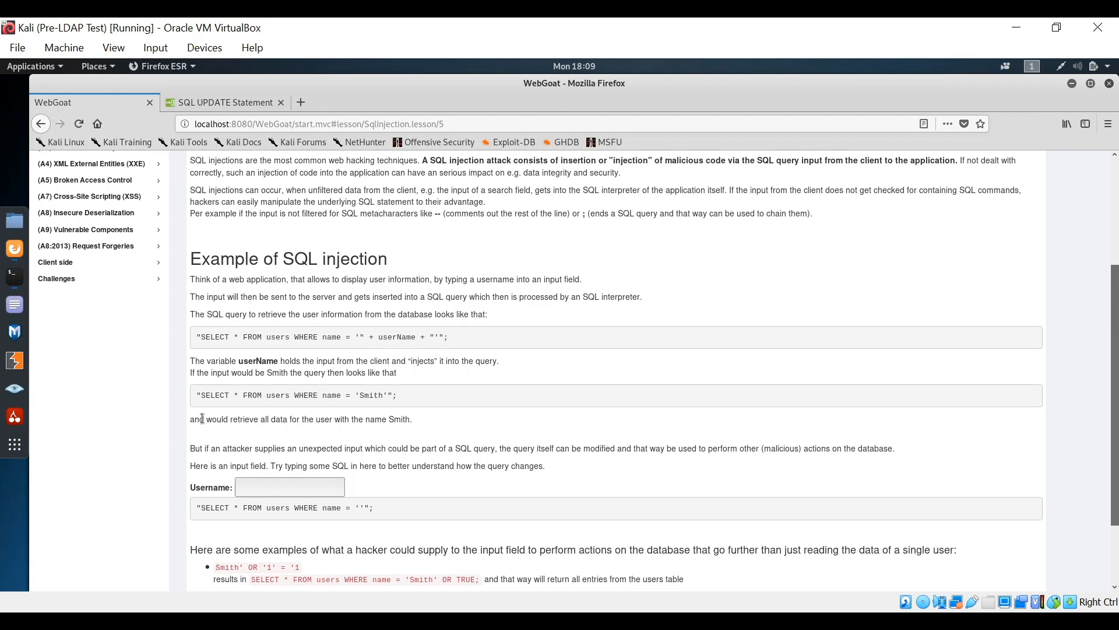
{"action": "mouse_move", "coordinate": [357, 406]}
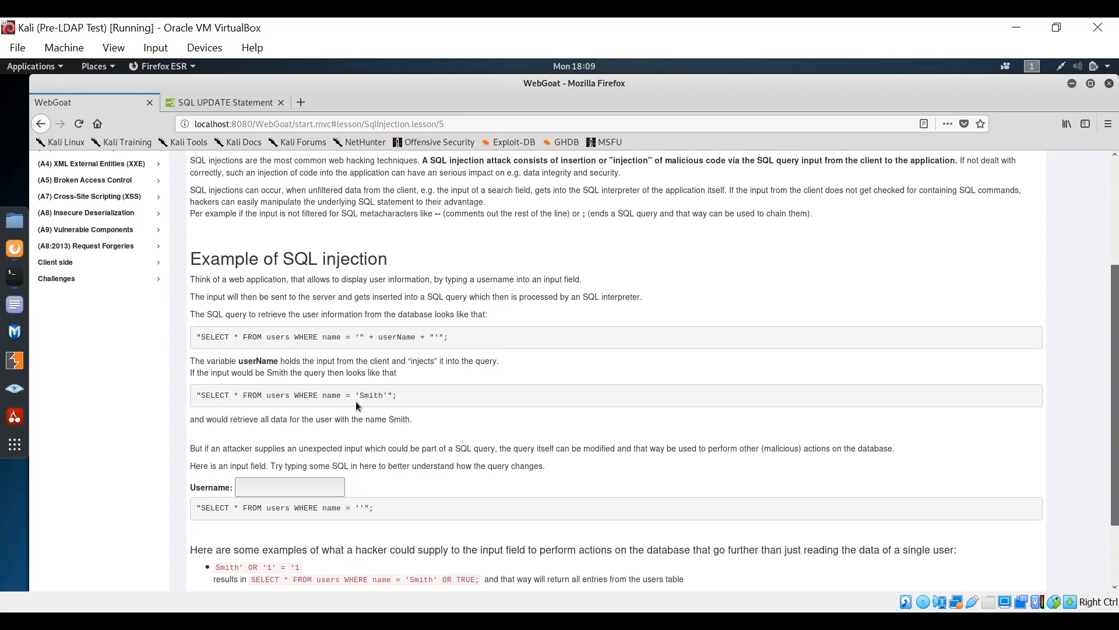
{"action": "mouse_move", "coordinate": [529, 396]}
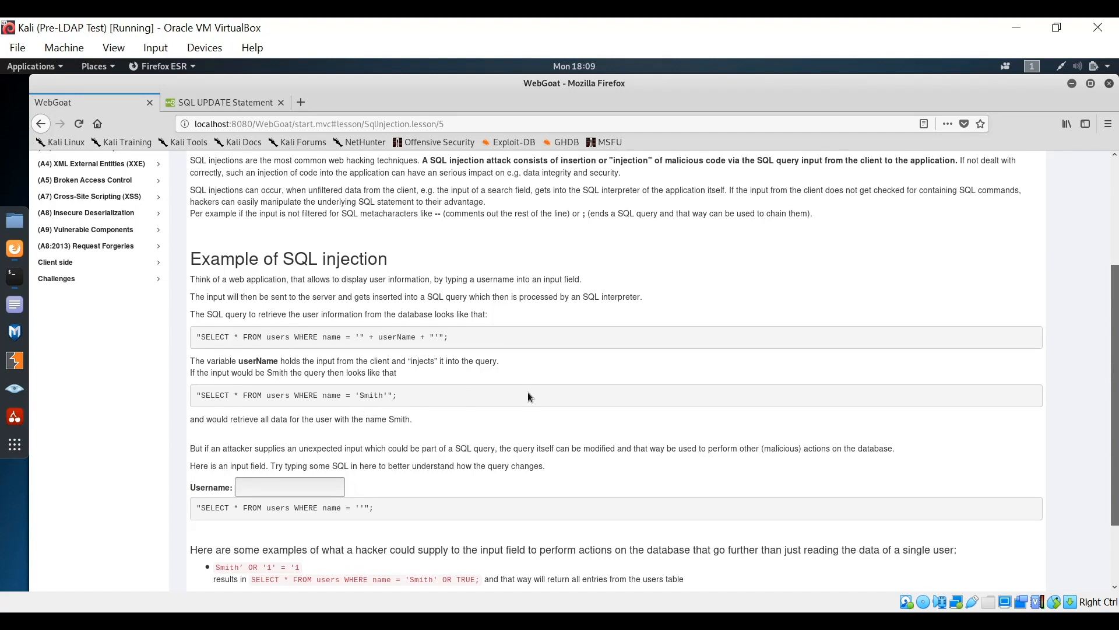
{"action": "scroll", "scroll_direction": "down", "scroll_amount": 3}
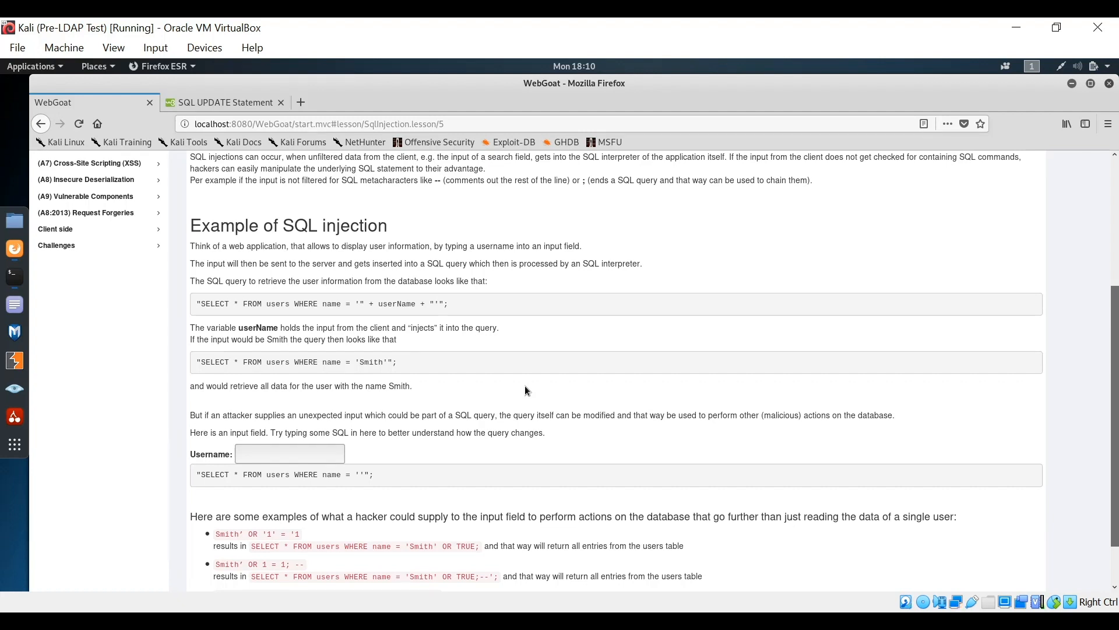
{"action": "mouse_move", "coordinate": [403, 558]}
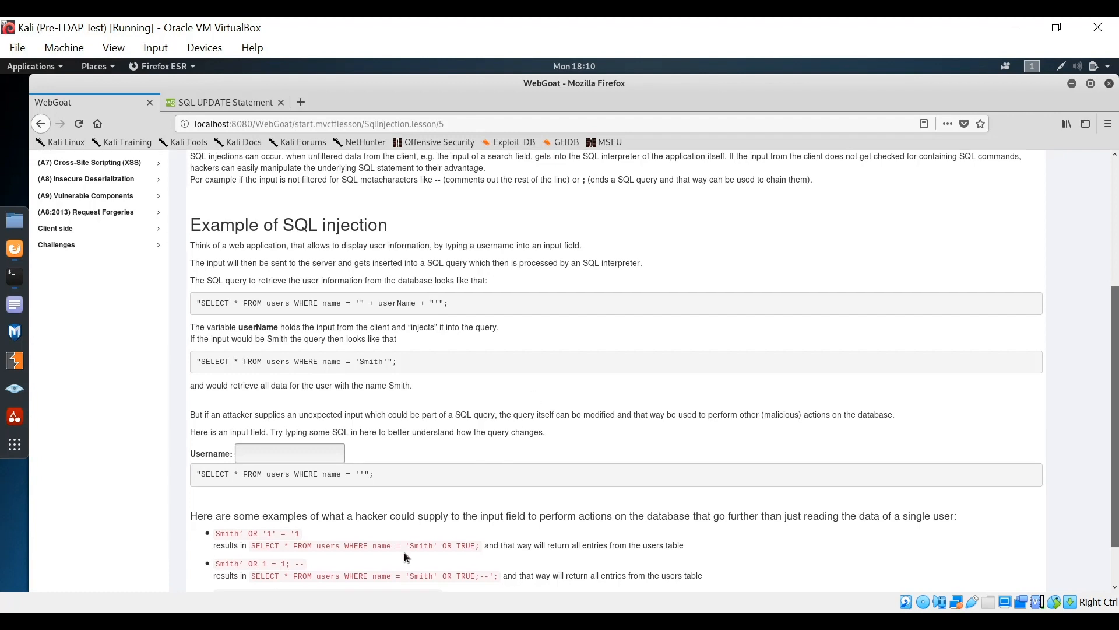
Step: Enter the username Smith' OR '1'='1 so the generated query gains an OR '1'='1' condition
{"action": "scroll", "scroll_direction": "down", "scroll_amount": 3}
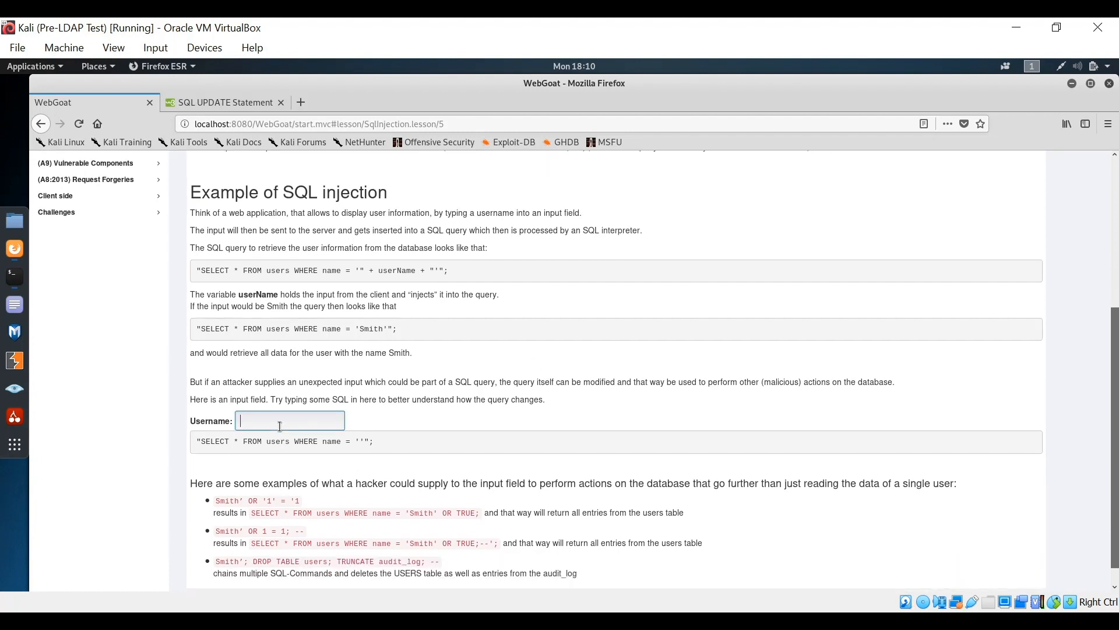
{"action": "type", "text": "Smith"}
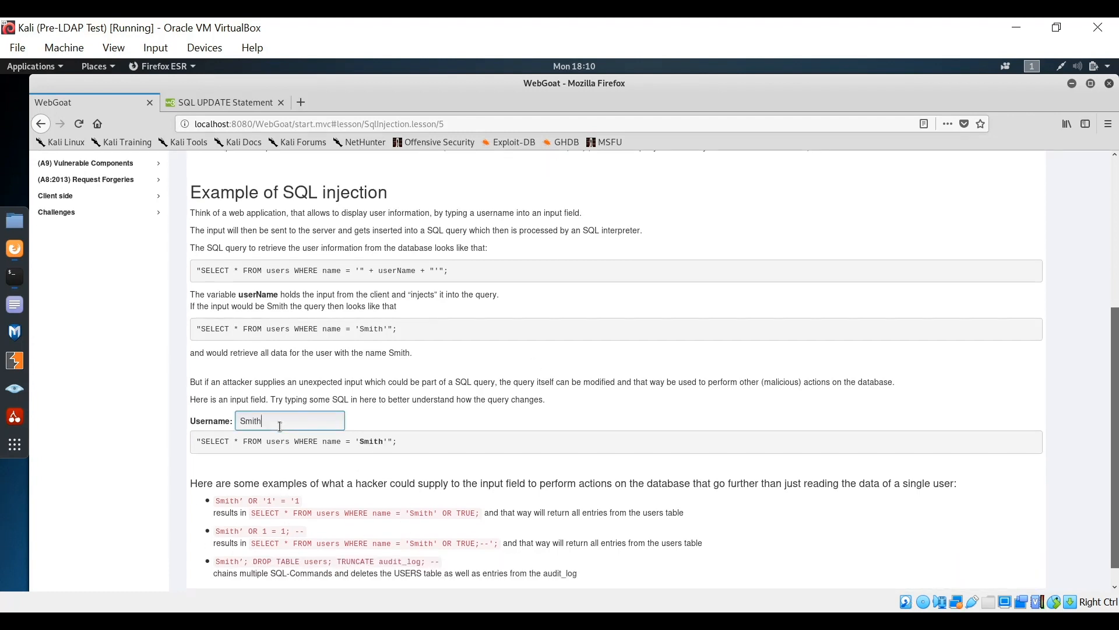
{"action": "type", "text": "'"}
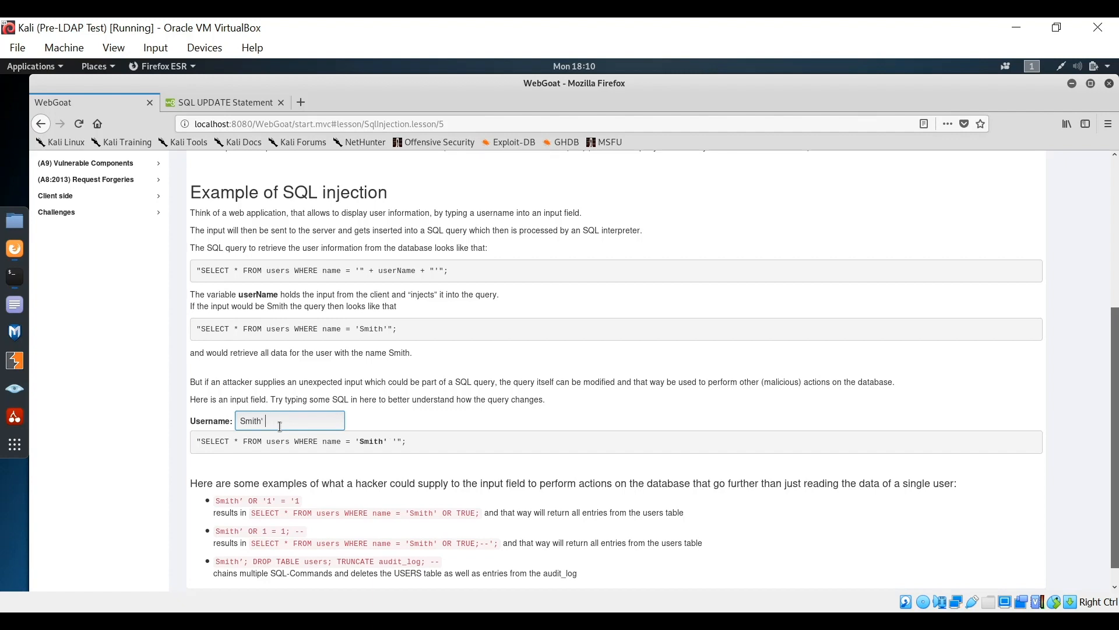
{"action": "type", "text": "OR '1"}
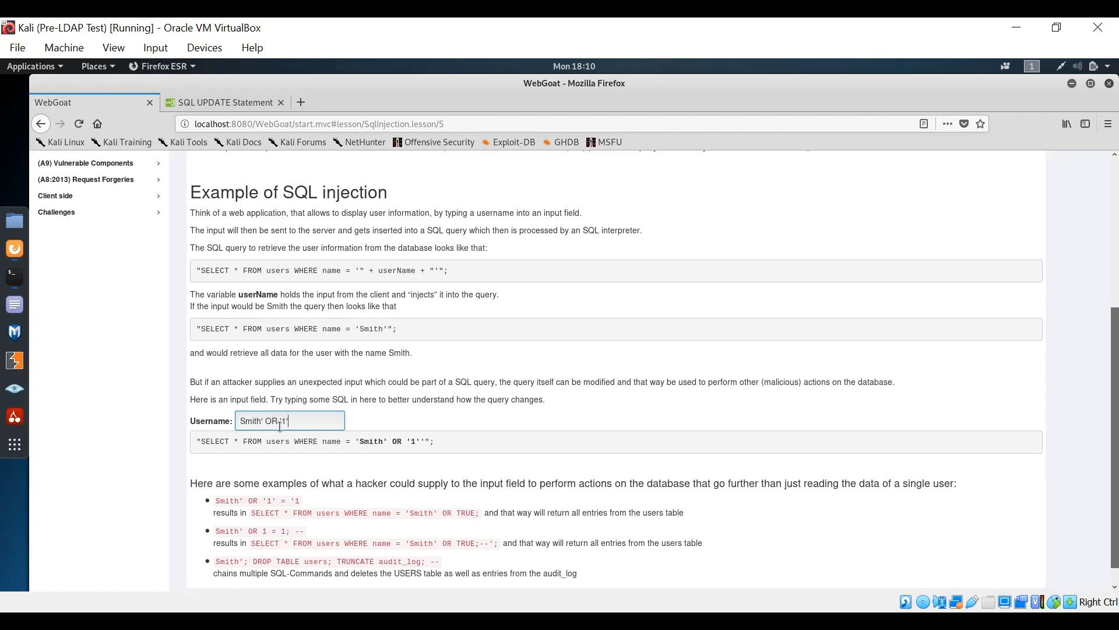
{"action": "type", "text": "'='"}
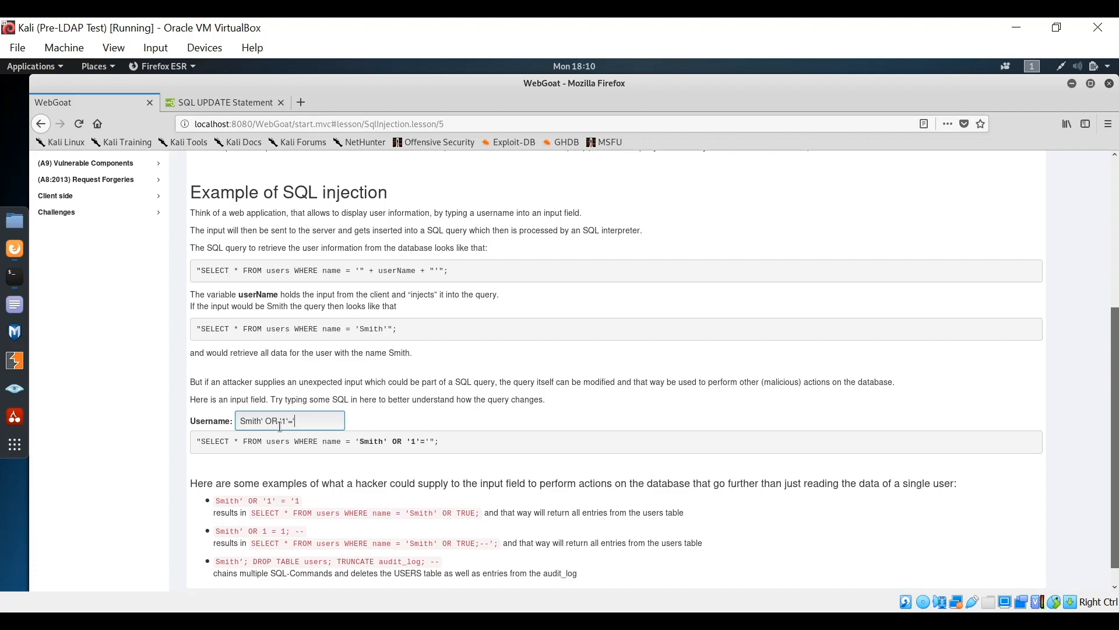
{"action": "type", "text": "1"}
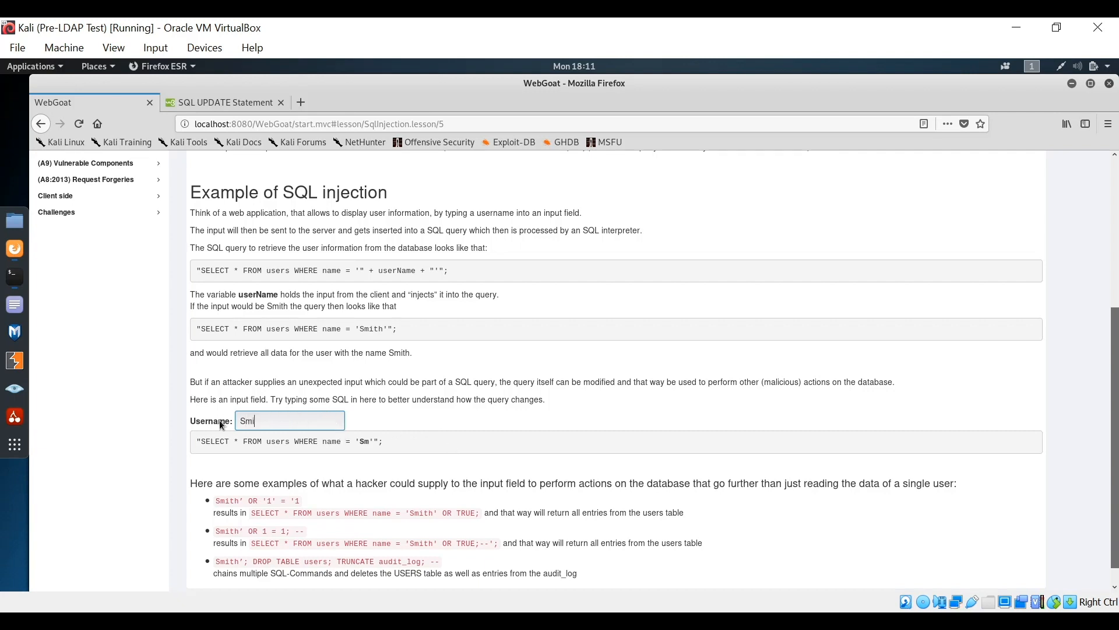
Step: Enter the username Smith' OR 1=1; -- so the query gets an OR 1=1 condition and trailing comment
{"action": "type", "text": "ith"}
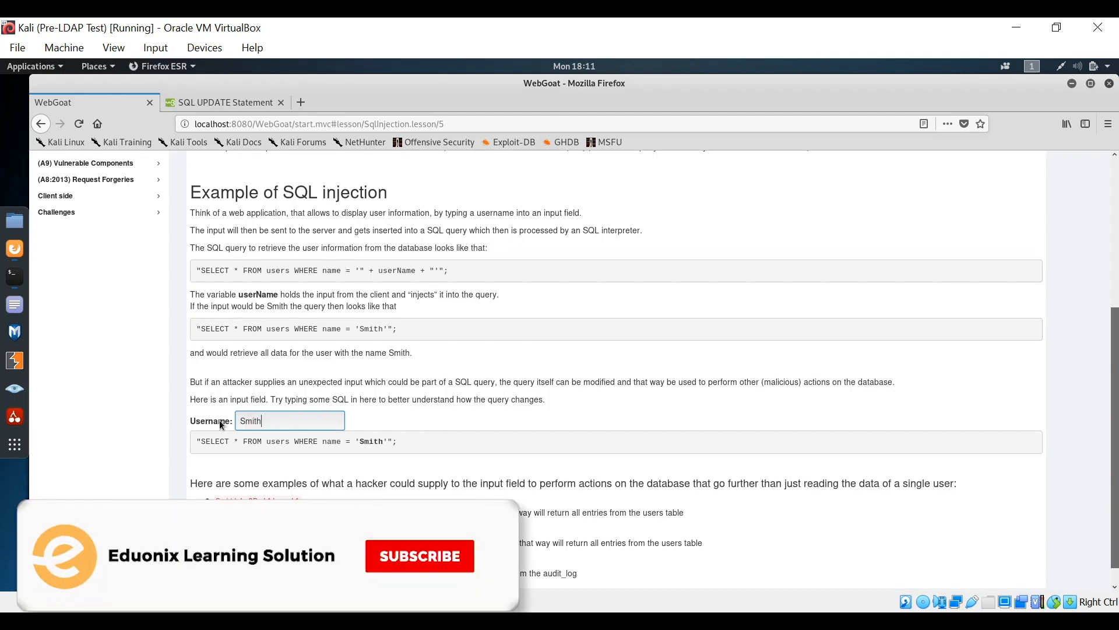
{"action": "type", "text": "'"}
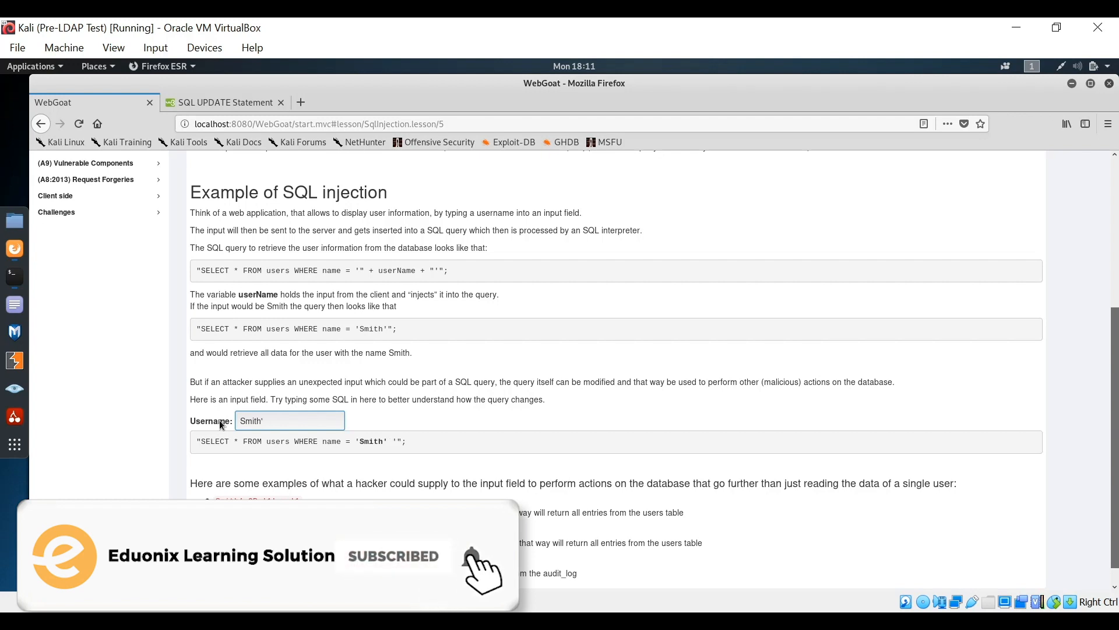
{"action": "type", "text": "OR 1=1"}
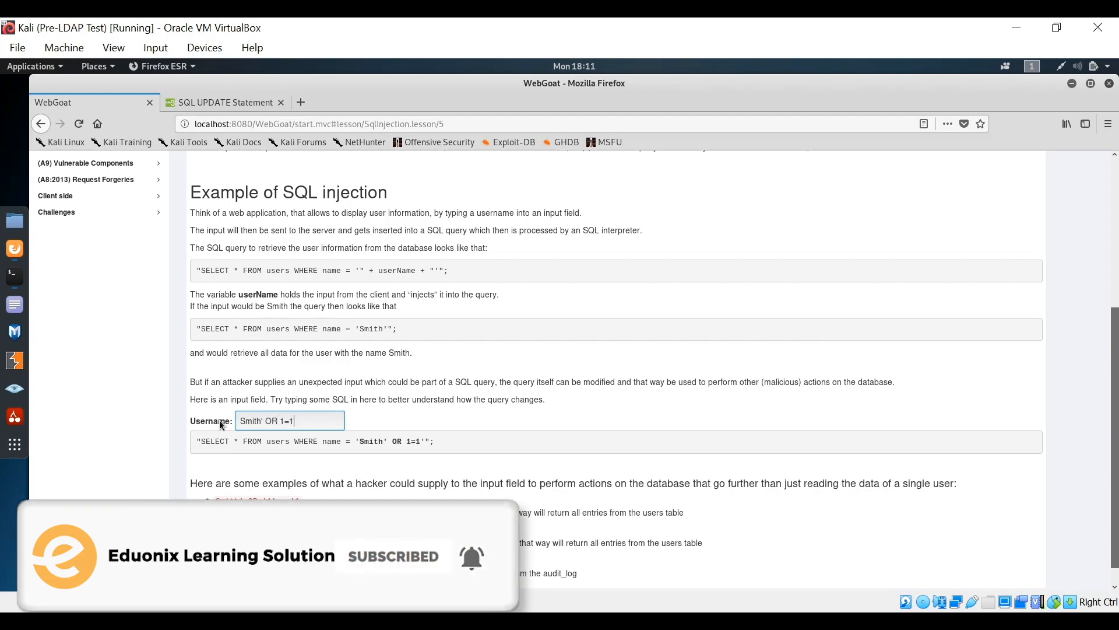
{"action": "type", "text": ";"}
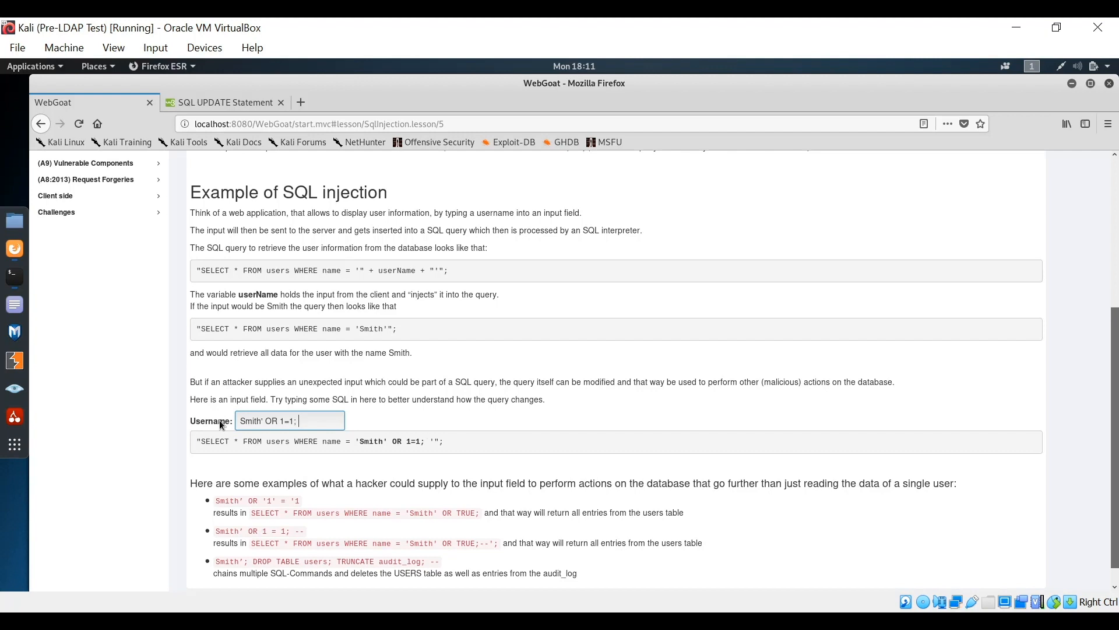
{"action": "type", "text": "--"}
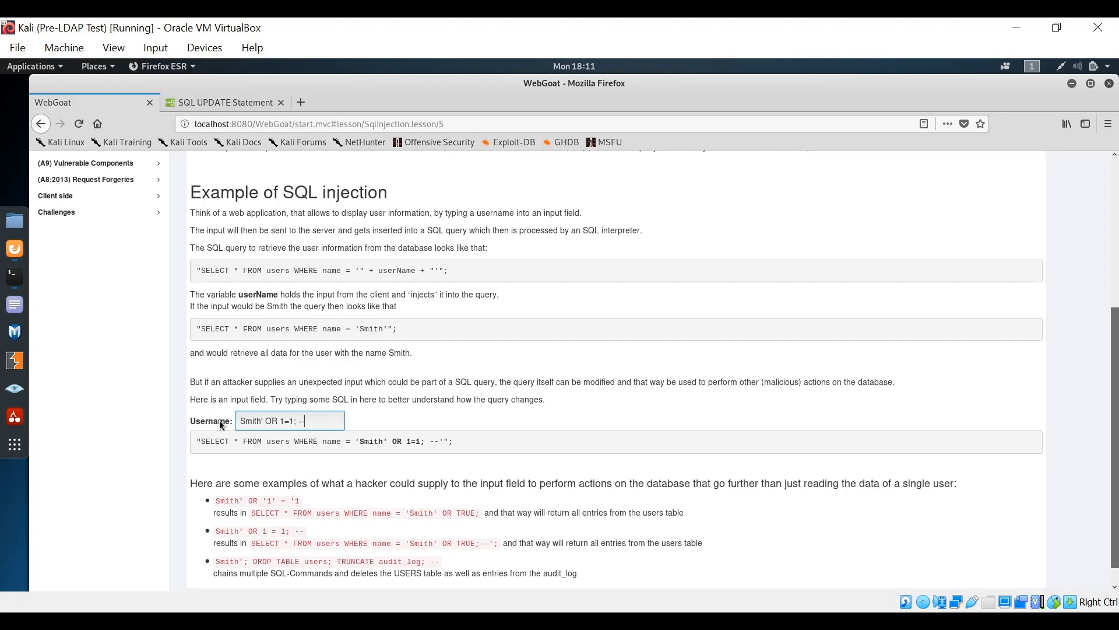
{"action": "mouse_move", "coordinate": [390, 452]}
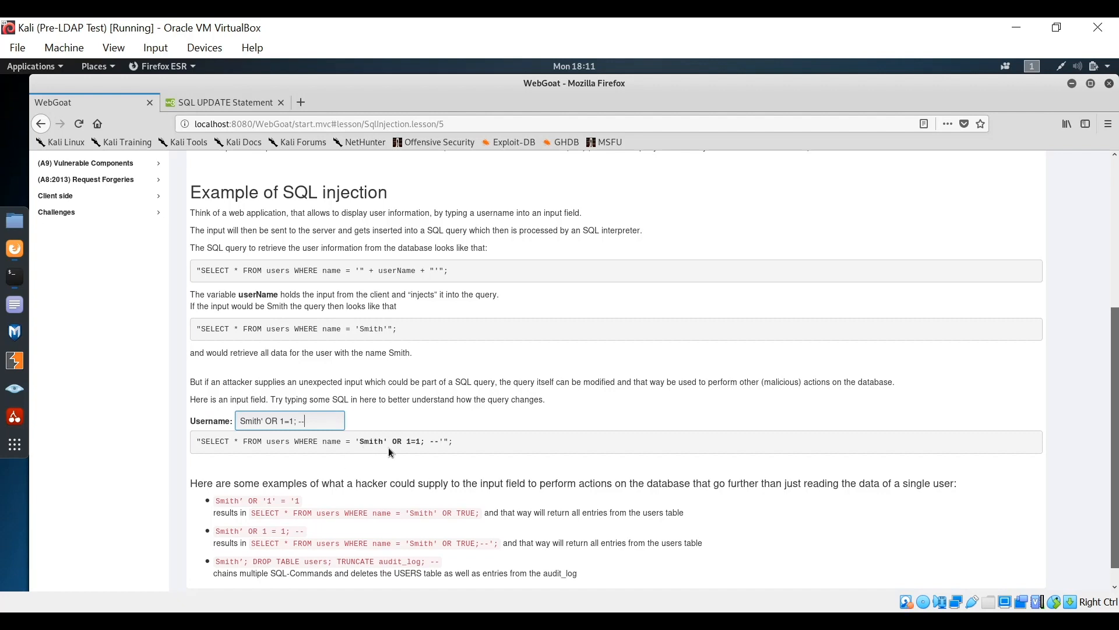
{"action": "mouse_move", "coordinate": [384, 461]}
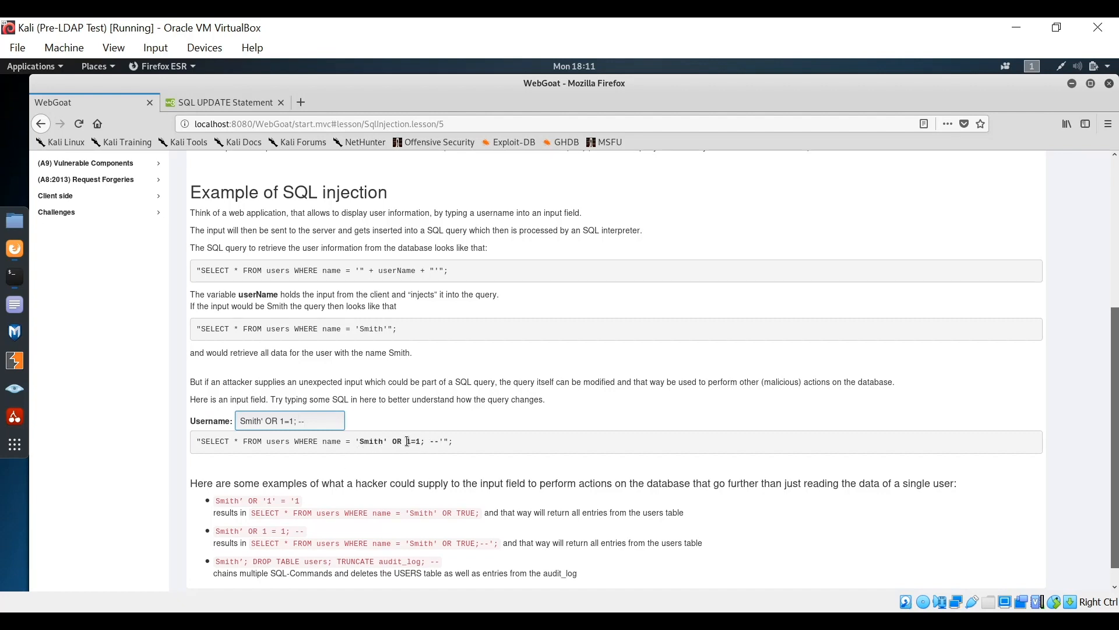
{"action": "mouse_move", "coordinate": [409, 452]}
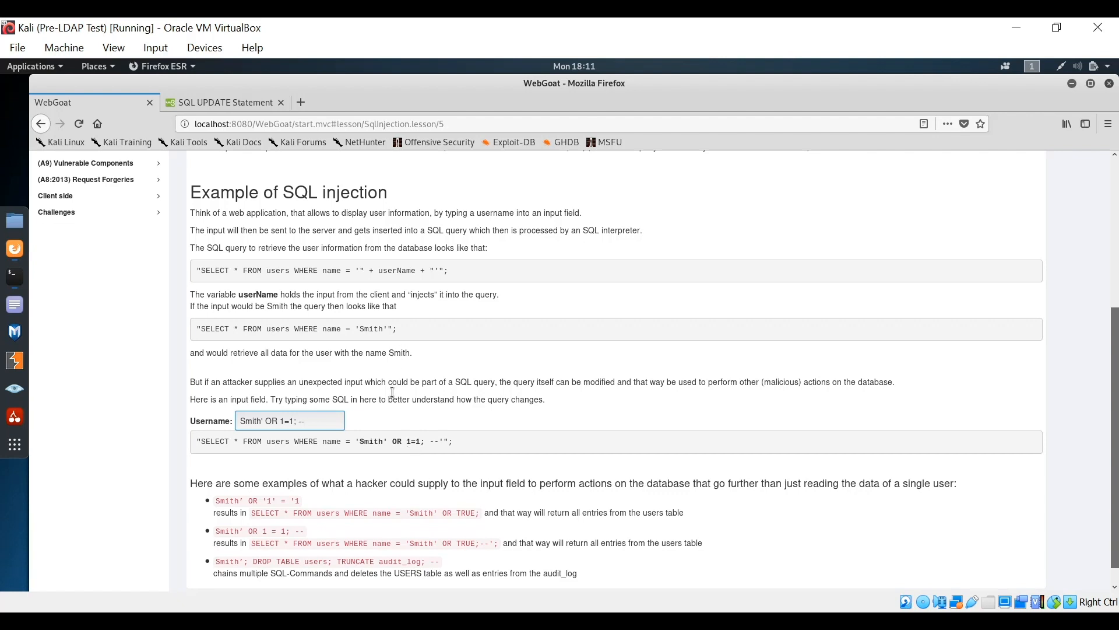
{"action": "mouse_move", "coordinate": [385, 337]}
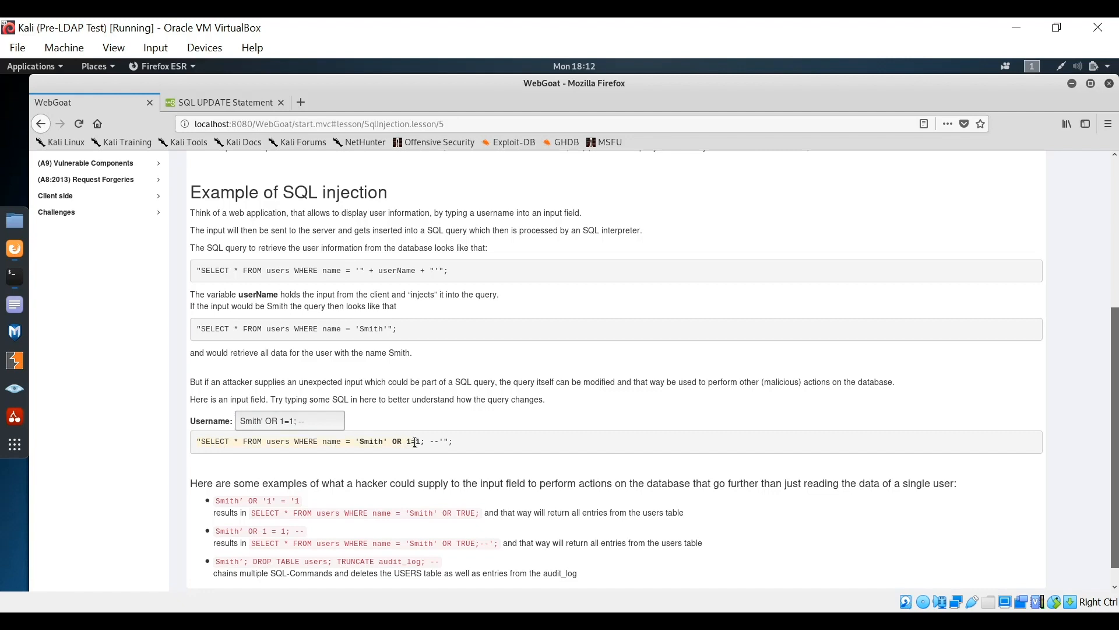
{"action": "mouse_move", "coordinate": [520, 436]}
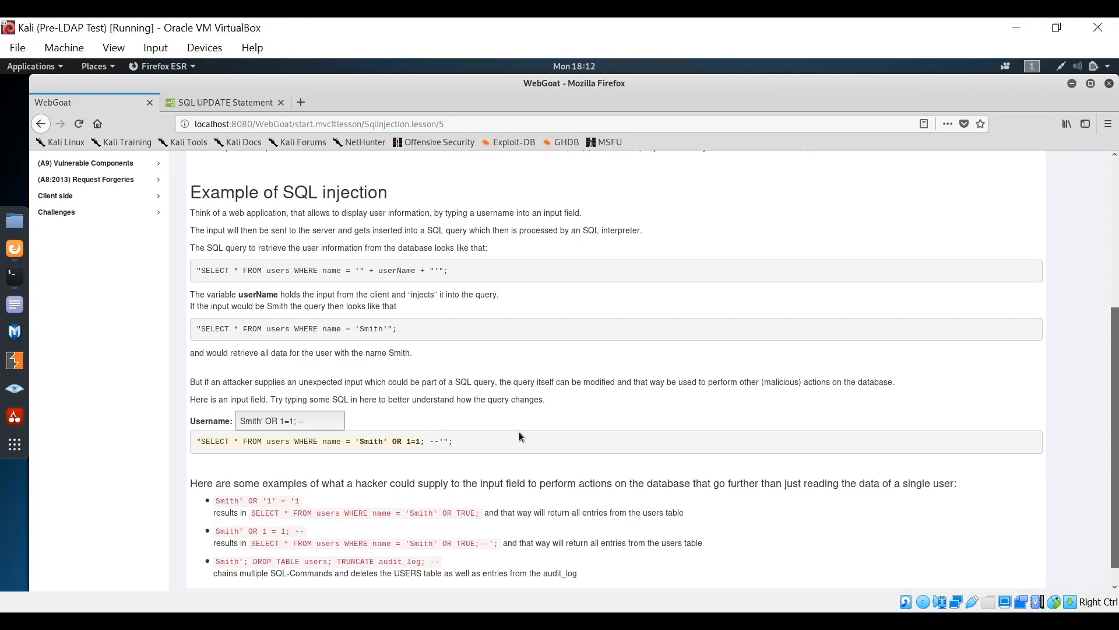
{"action": "mouse_move", "coordinate": [425, 445]}
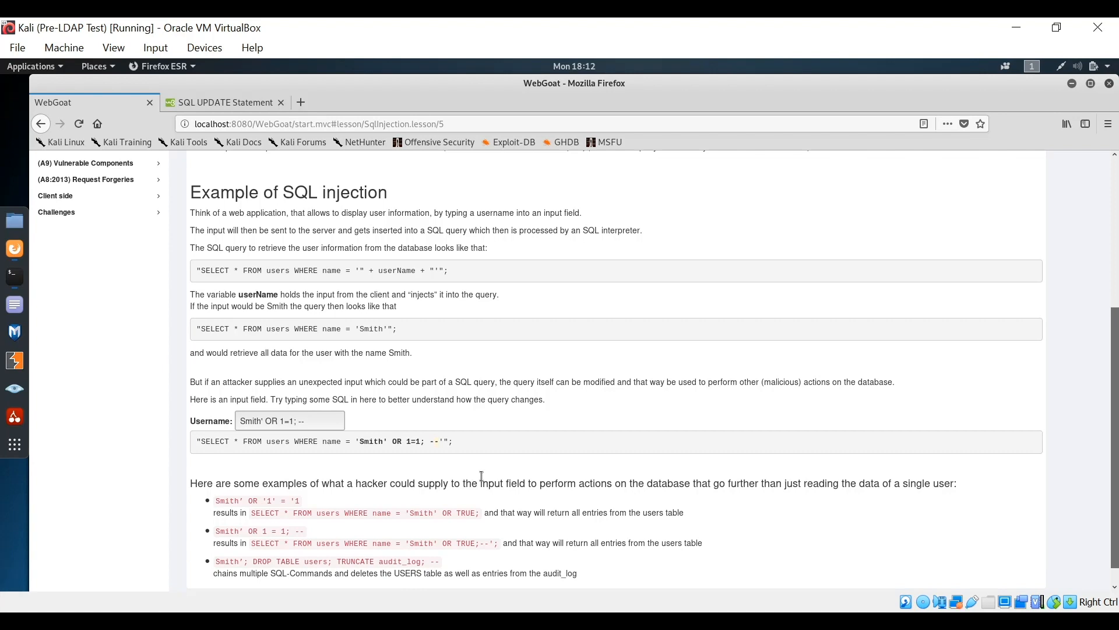
{"action": "mouse_move", "coordinate": [430, 437]}
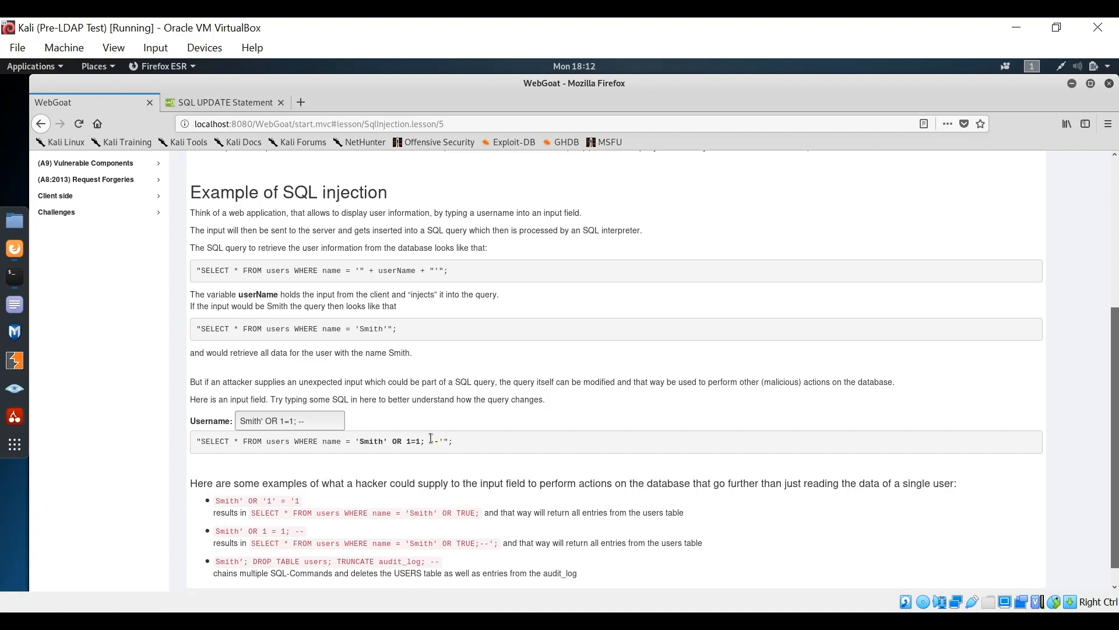
{"action": "mouse_move", "coordinate": [457, 456]}
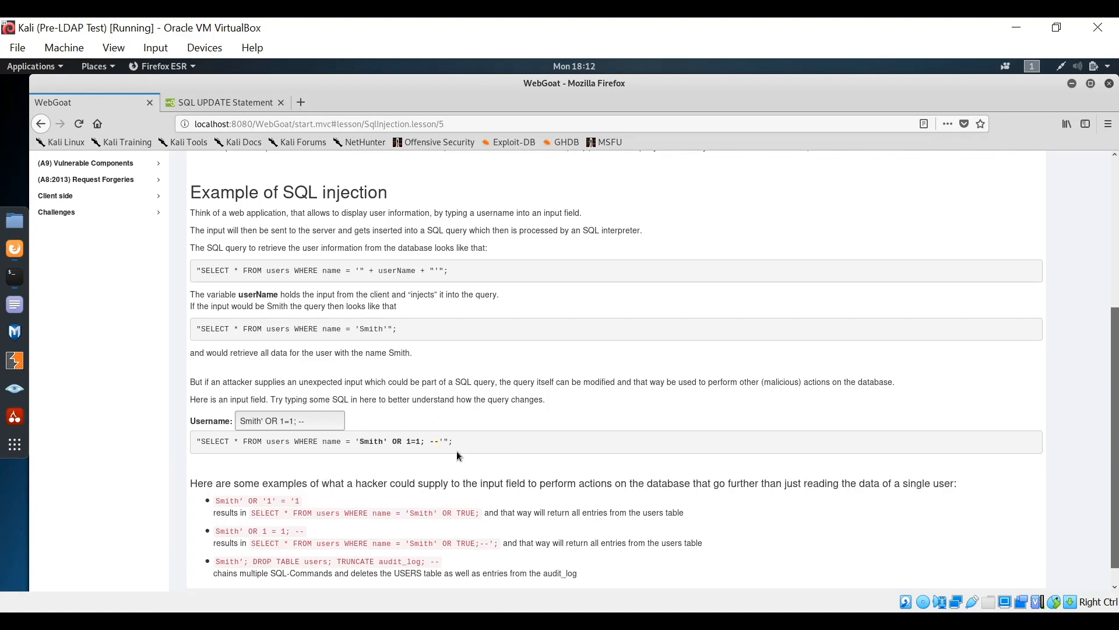
{"action": "mouse_move", "coordinate": [427, 455]}
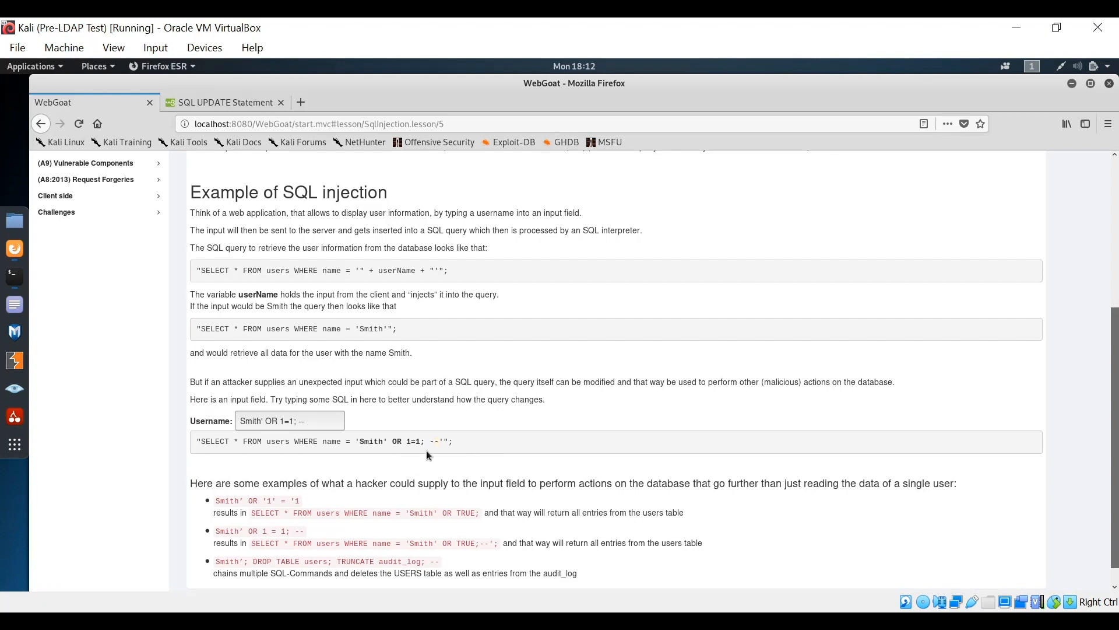
{"action": "mouse_move", "coordinate": [445, 454]}
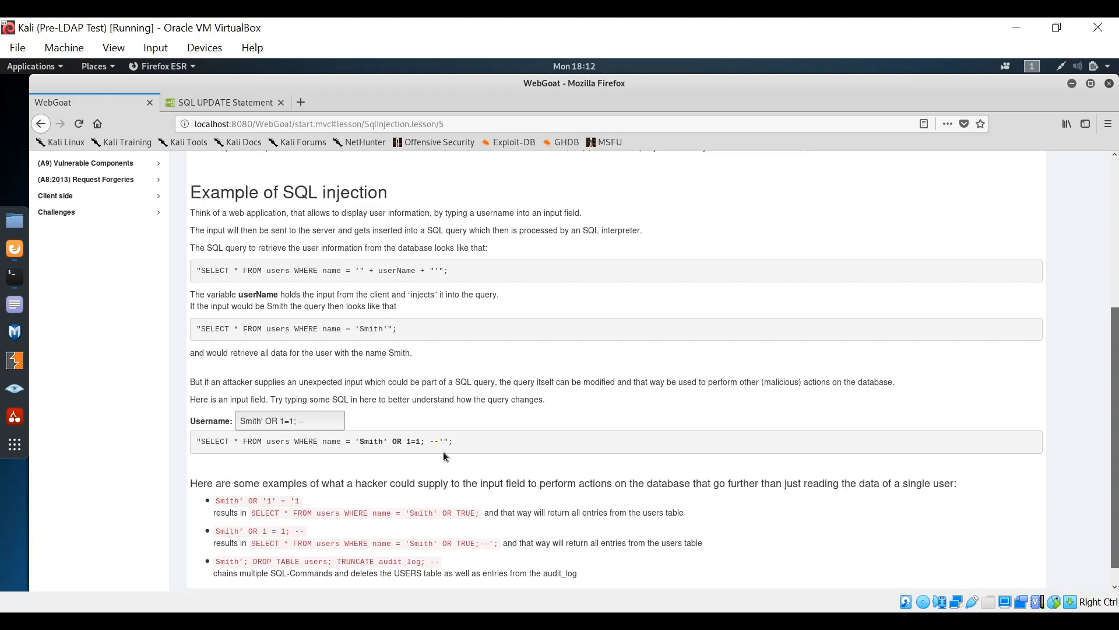
{"action": "mouse_move", "coordinate": [437, 459]}
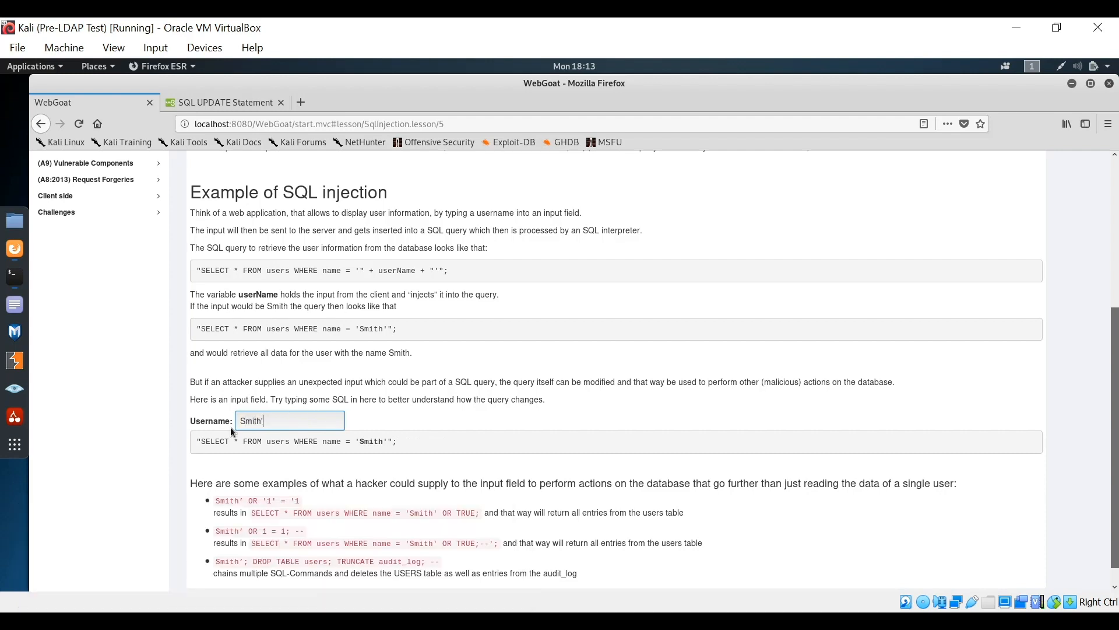
Step: Append ; DROP TABLE user; to the Smith' username so the query chains a DROP TABLE statement
{"action": "type", "text": "; DROP"}
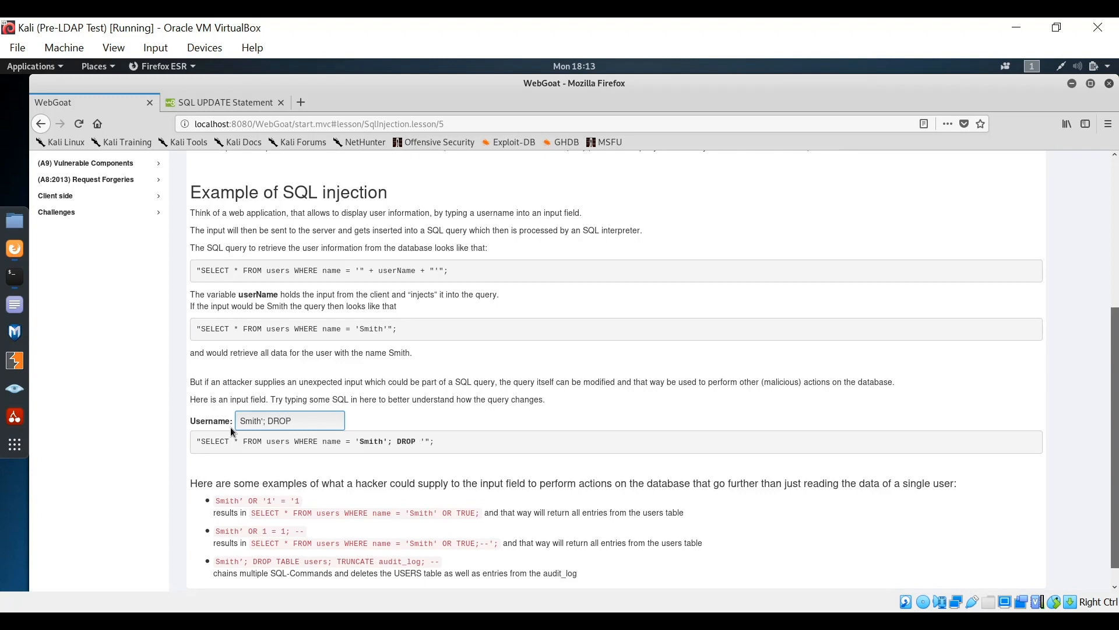
{"action": "type", "text": "TABLE user"}
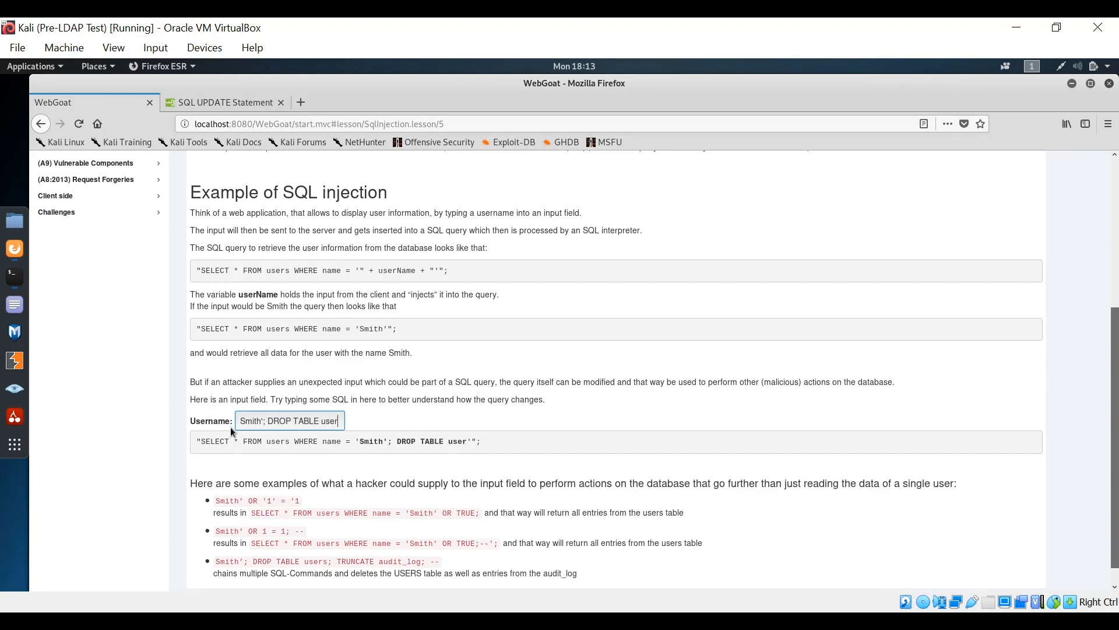
{"action": "type", "text": "; TRUNCATE audit_log; --"}
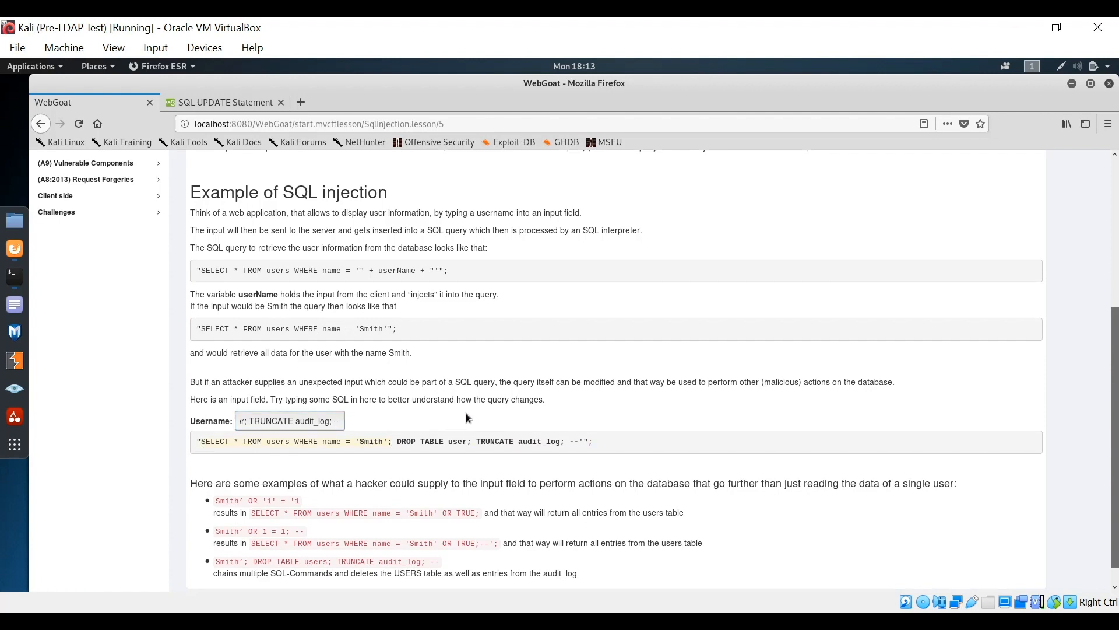
{"action": "mouse_move", "coordinate": [409, 437]}
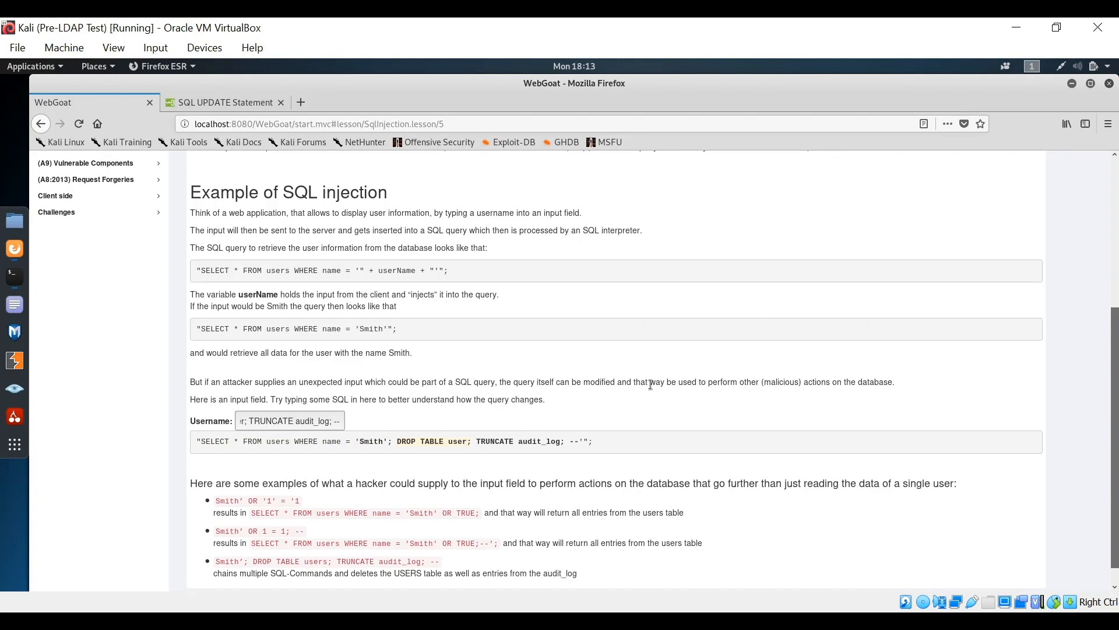
{"action": "mouse_move", "coordinate": [636, 381]}
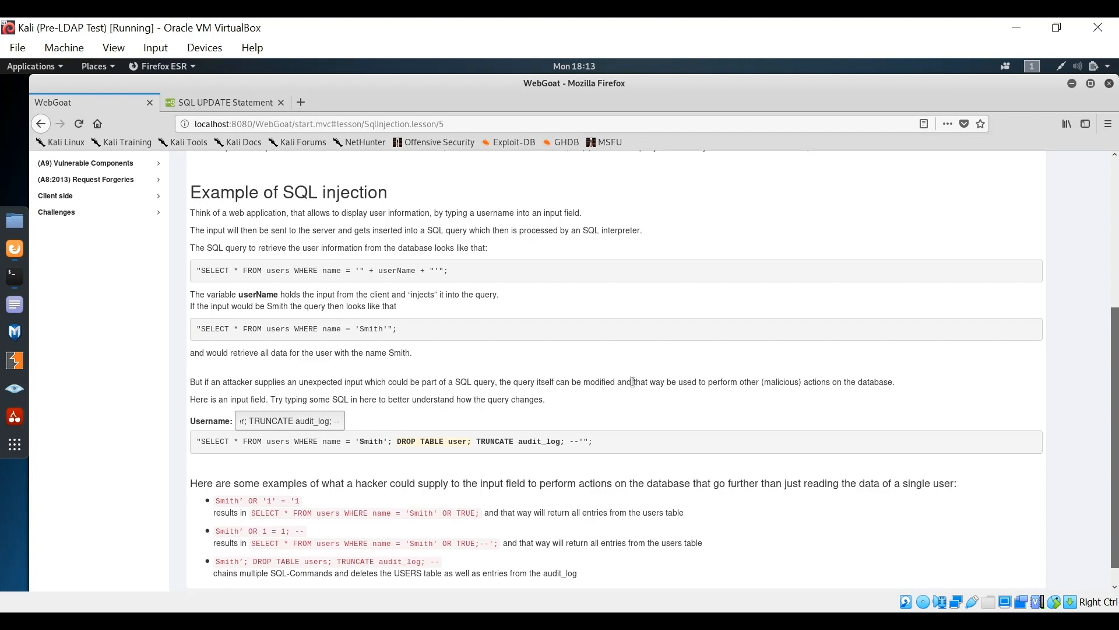
{"action": "mouse_move", "coordinate": [478, 442]}
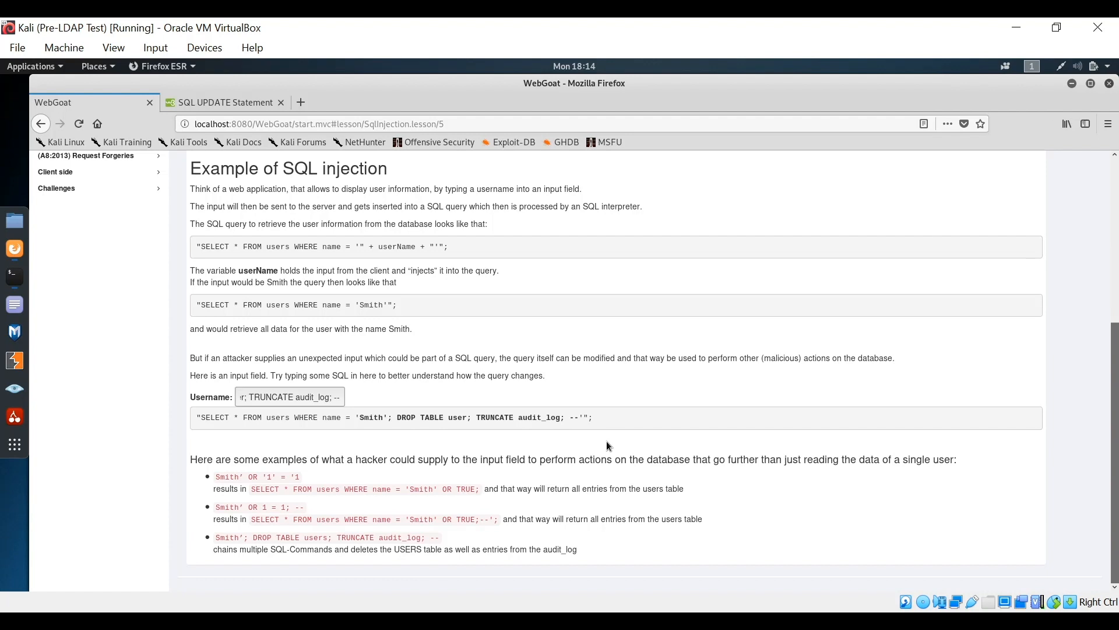
{"action": "mouse_move", "coordinate": [558, 412]}
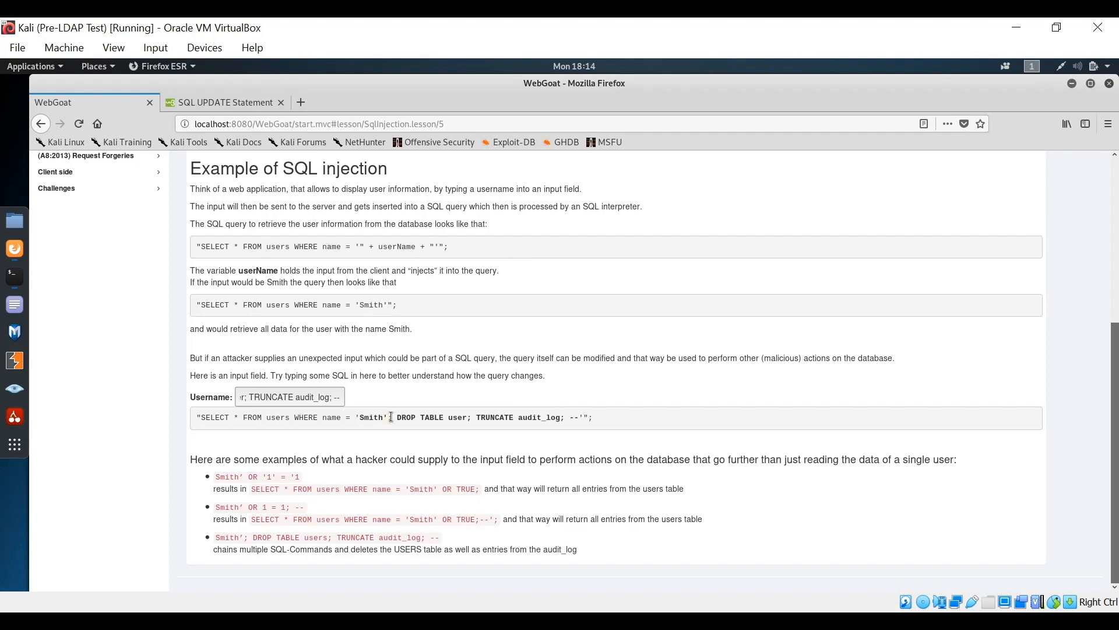
{"action": "mouse_move", "coordinate": [492, 378]}
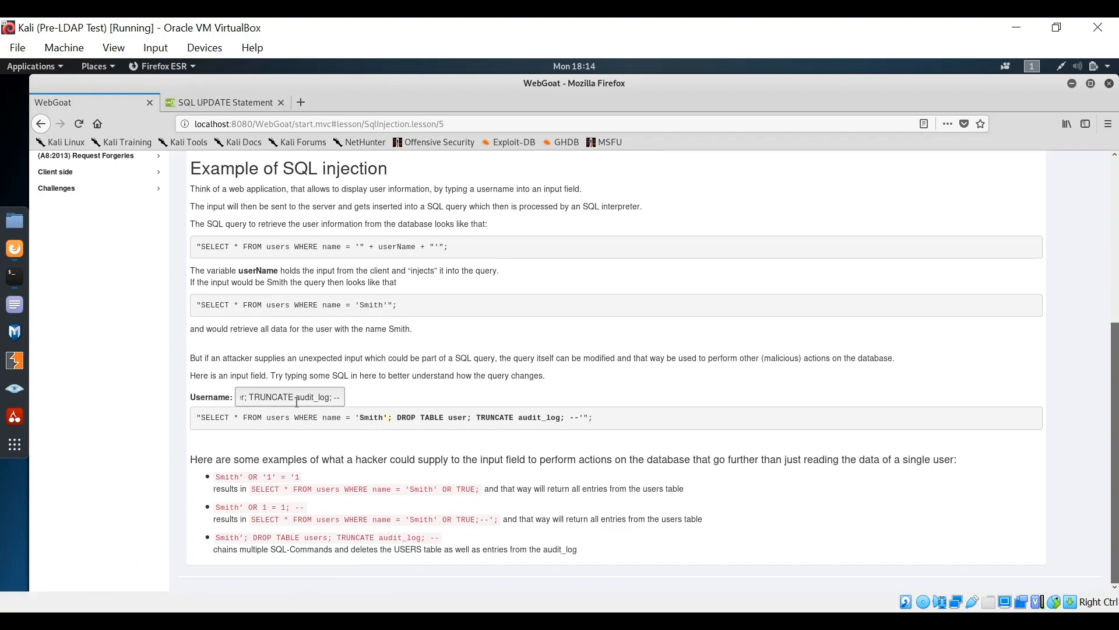
{"action": "mouse_move", "coordinate": [513, 454]}
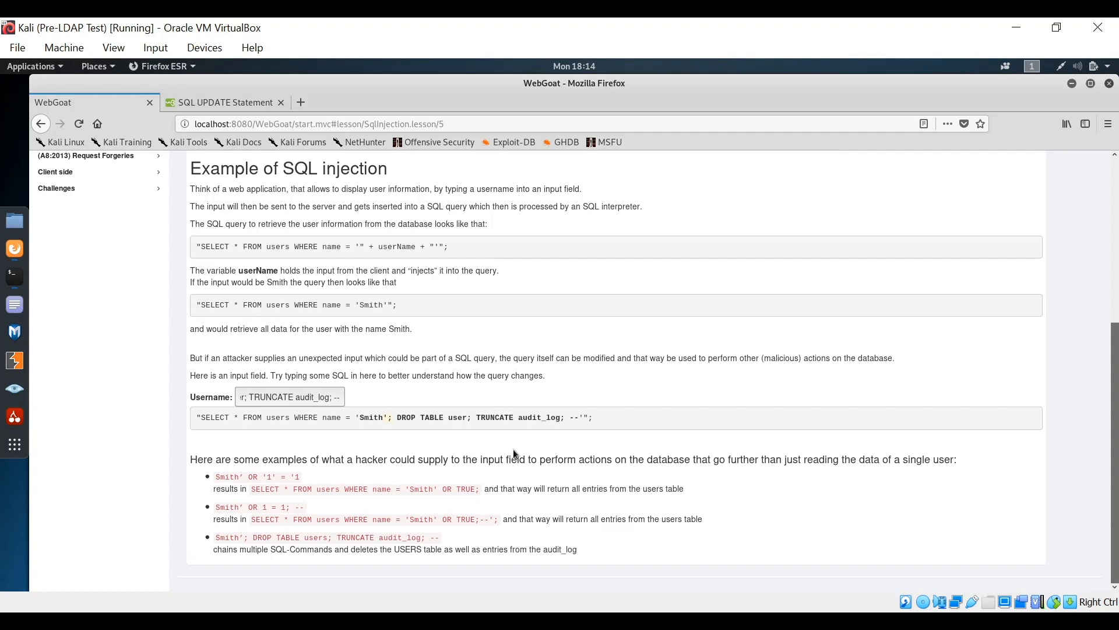
Step: Advance through lesson pages 6 and 7 (consequences, severity) to page 8, Try It! String SQL injection
{"action": "scroll", "scroll_direction": "up", "scroll_amount": 3}
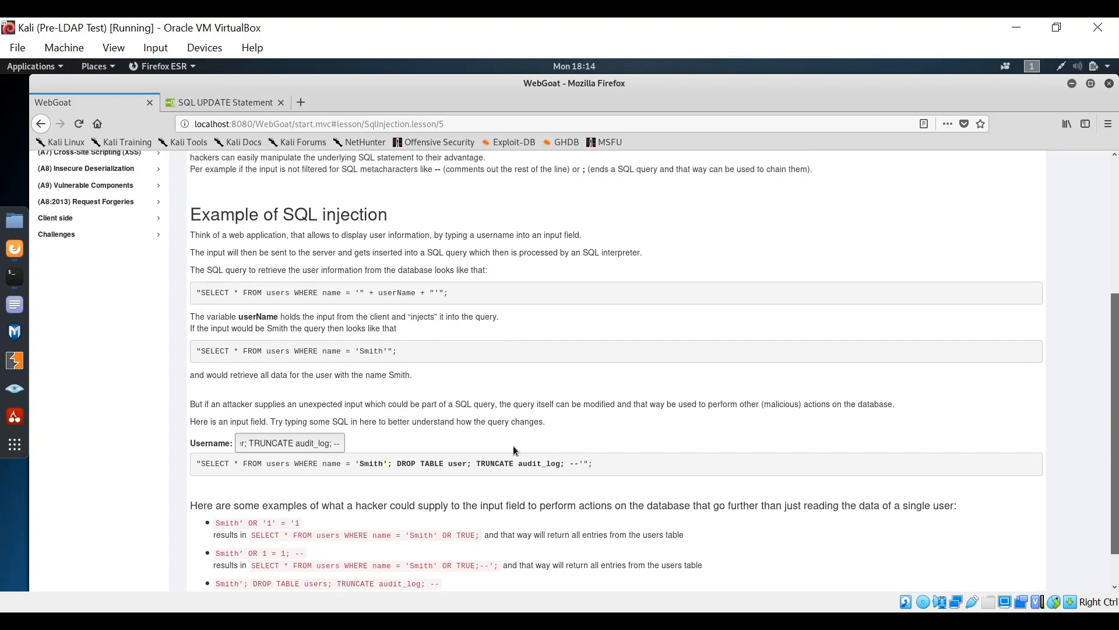
{"action": "scroll", "scroll_direction": "up", "scroll_amount": 3}
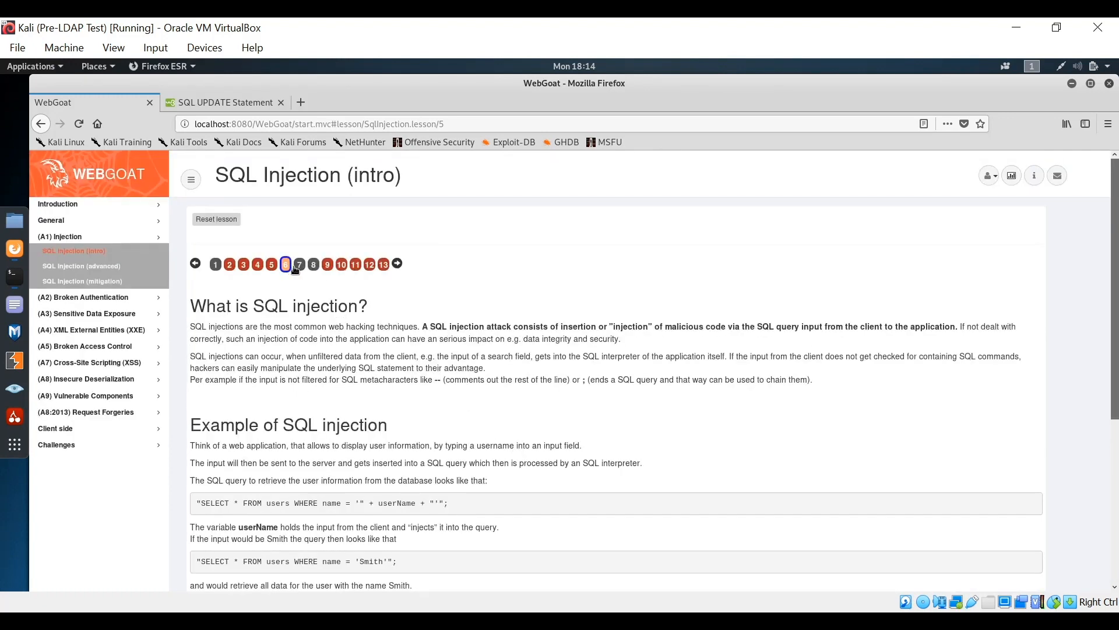
{"action": "mouse_move", "coordinate": [299, 266]}
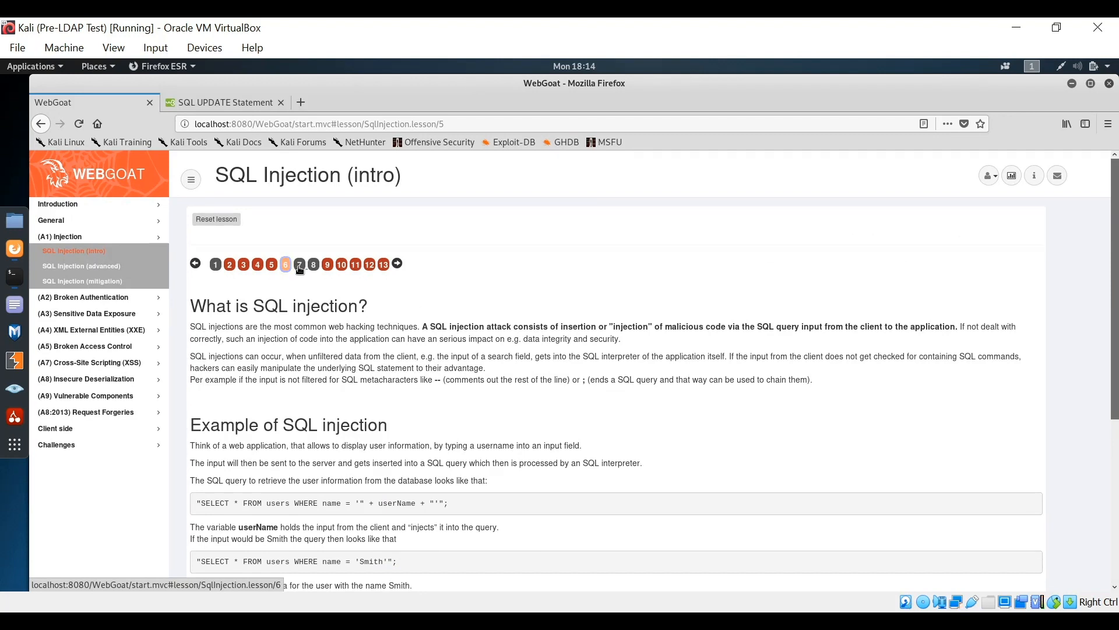
{"action": "left_click", "coordinate": [286, 264]}
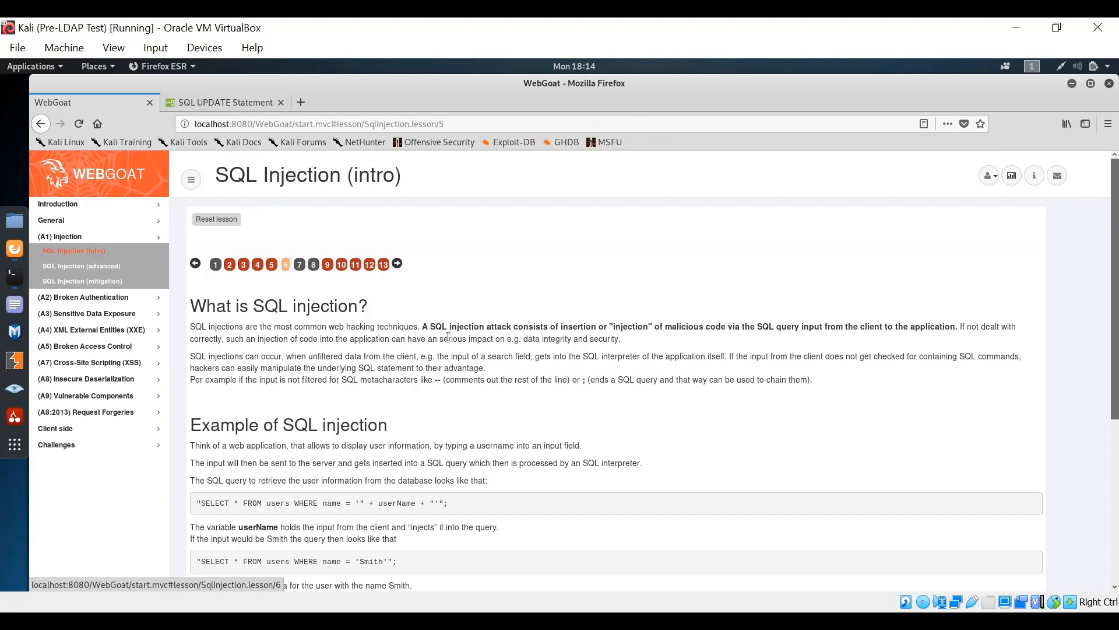
{"action": "left_click", "coordinate": [284, 265]}
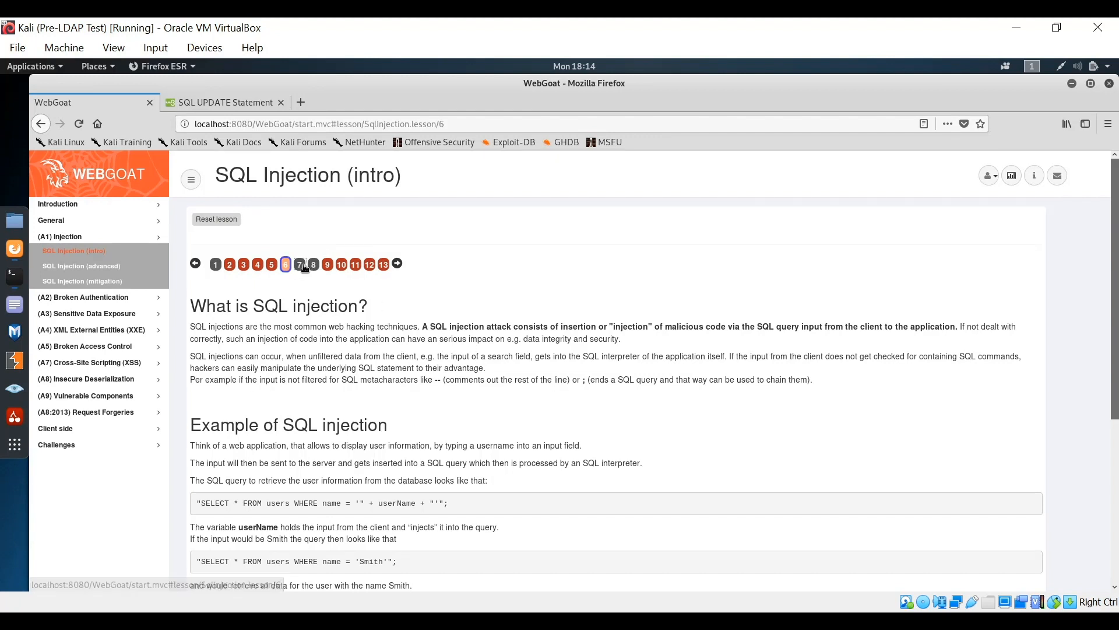
{"action": "left_click", "coordinate": [299, 264]}
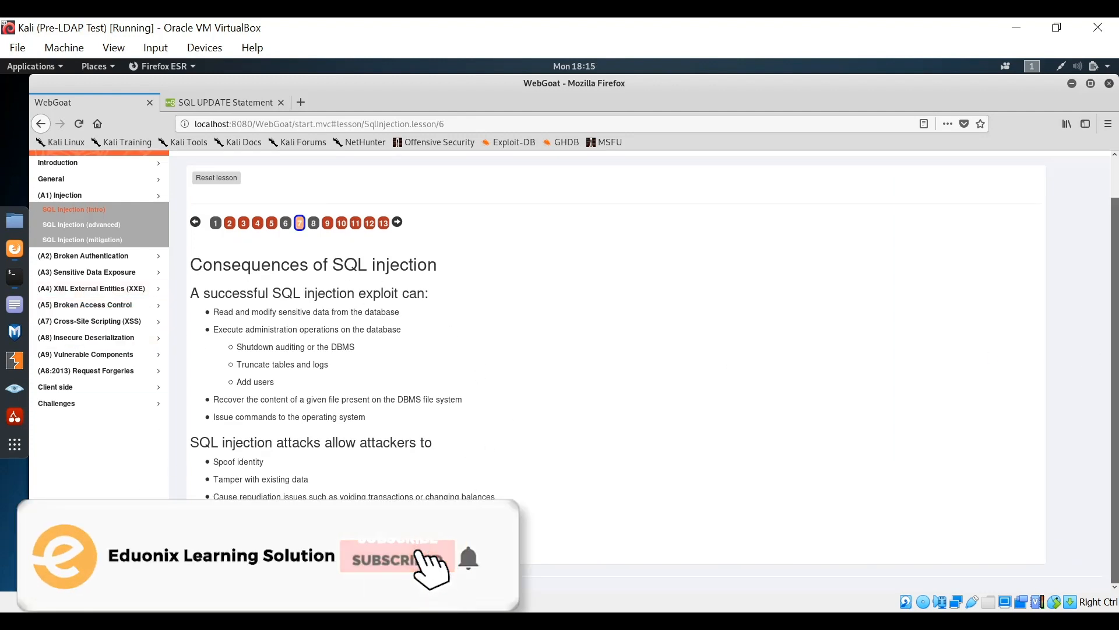
{"action": "left_click", "coordinate": [300, 221]}
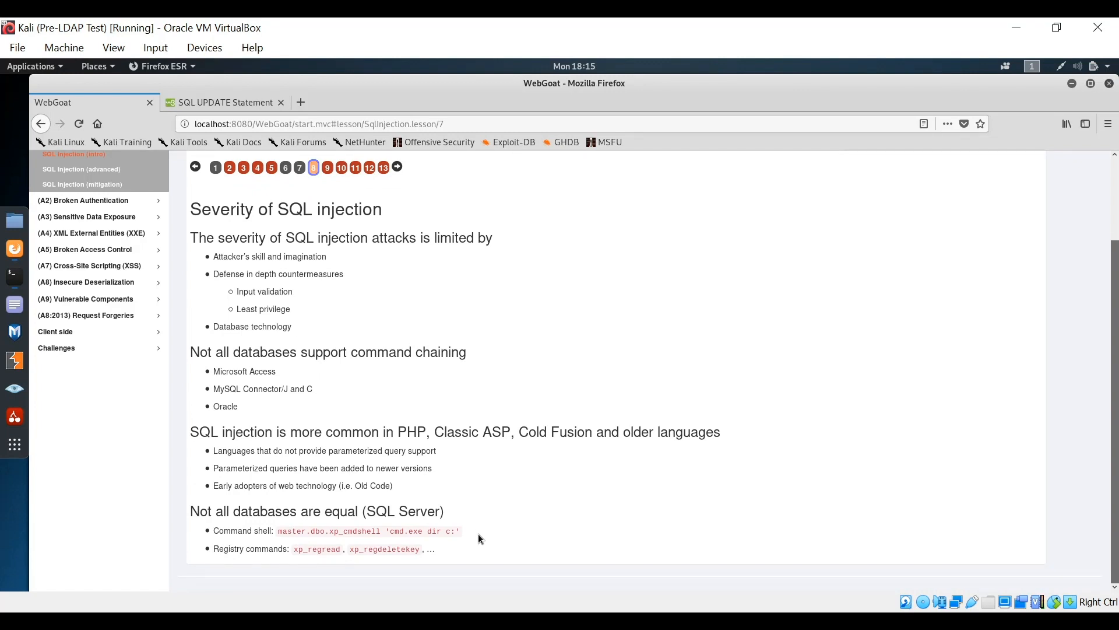
{"action": "mouse_move", "coordinate": [312, 167]}
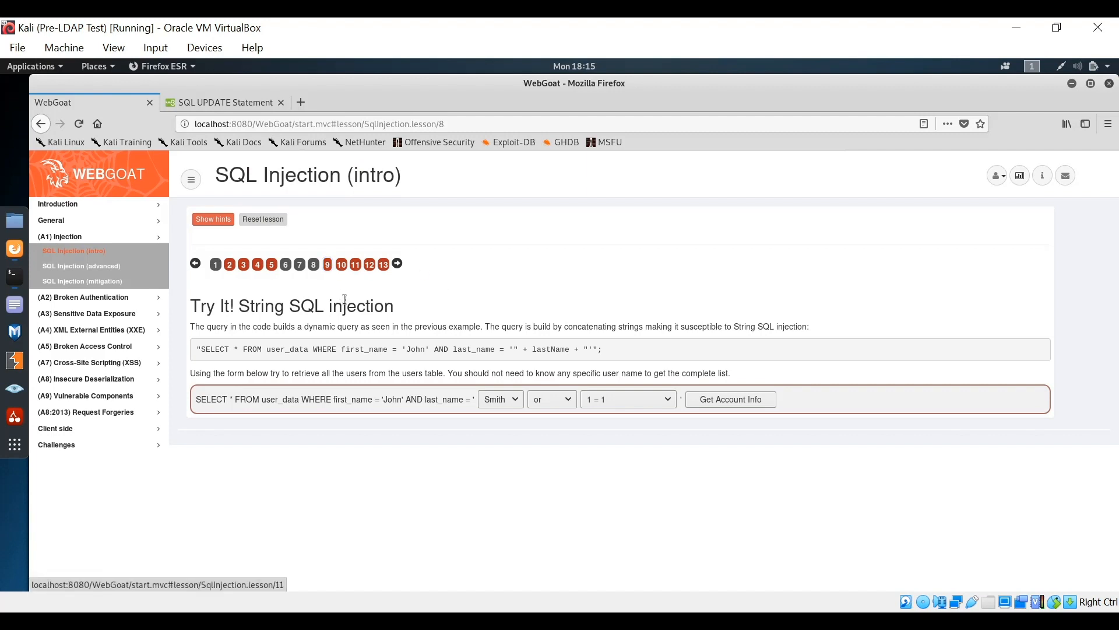
{"action": "left_click", "coordinate": [327, 265]}
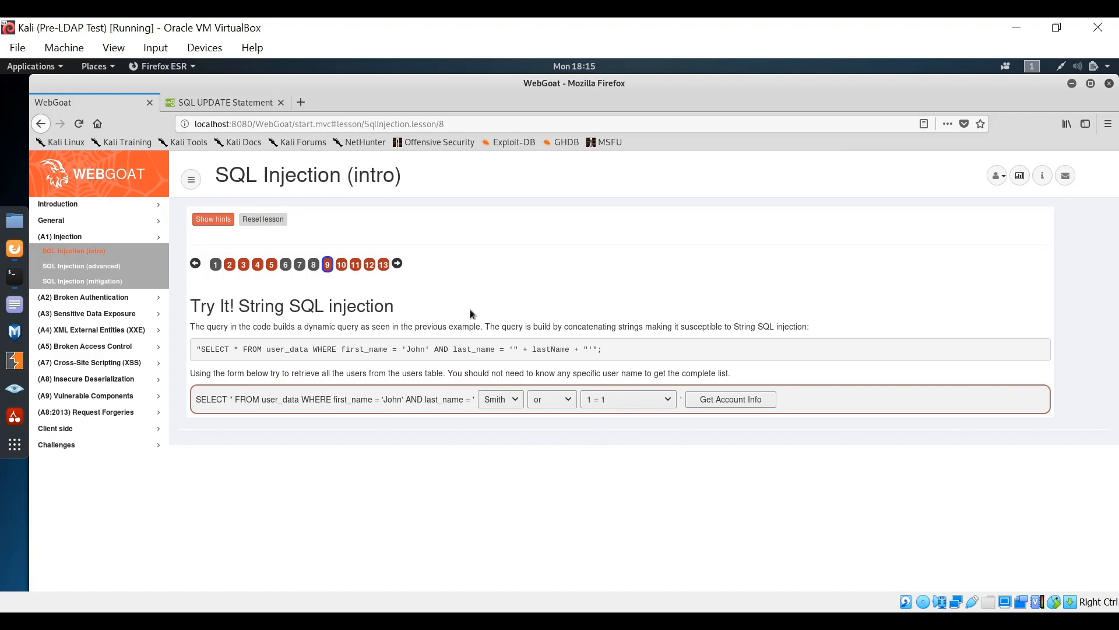